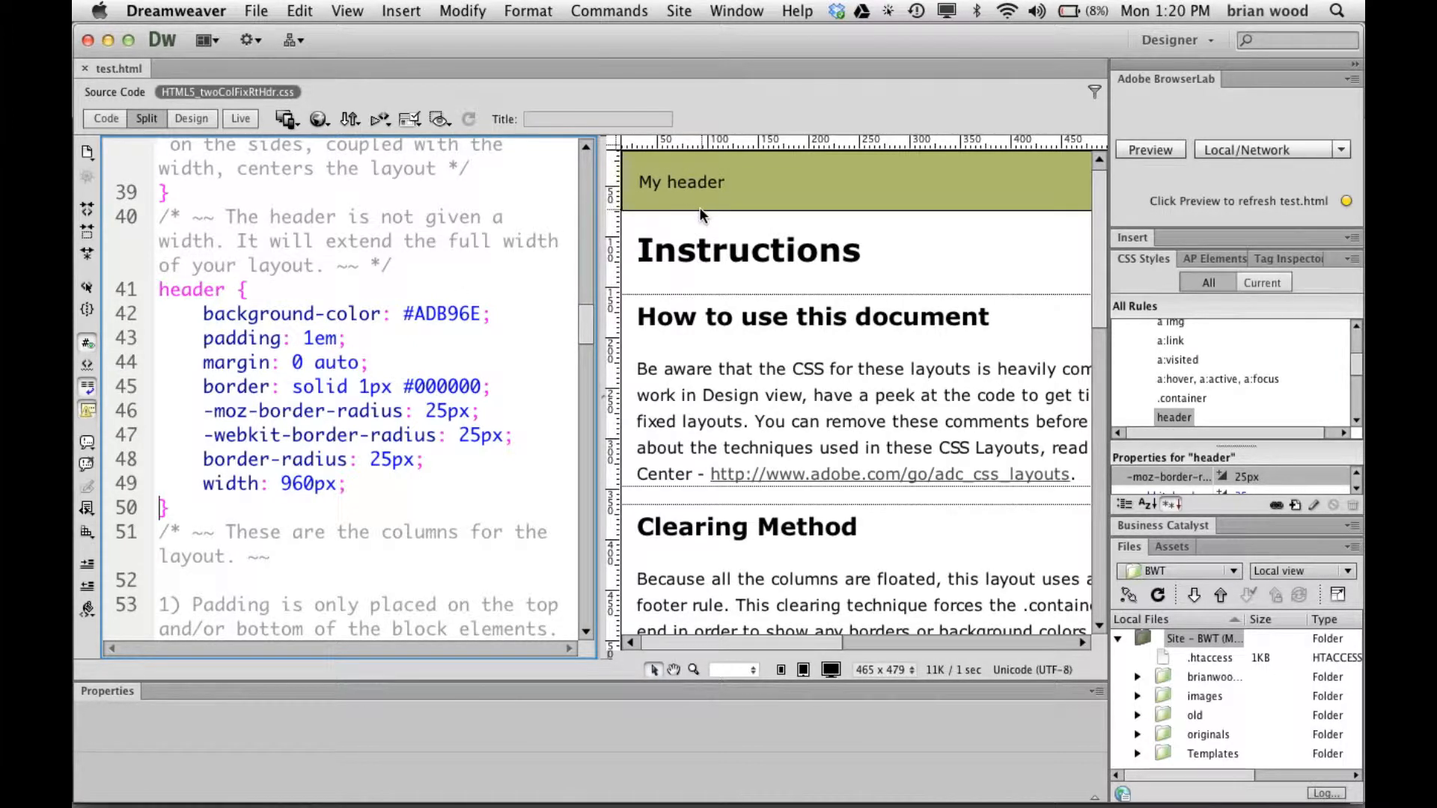
Select CSS3.0 Maker's border-radius code, dismiss the battery warning, and open test.html in a new tab.
click(682, 181)
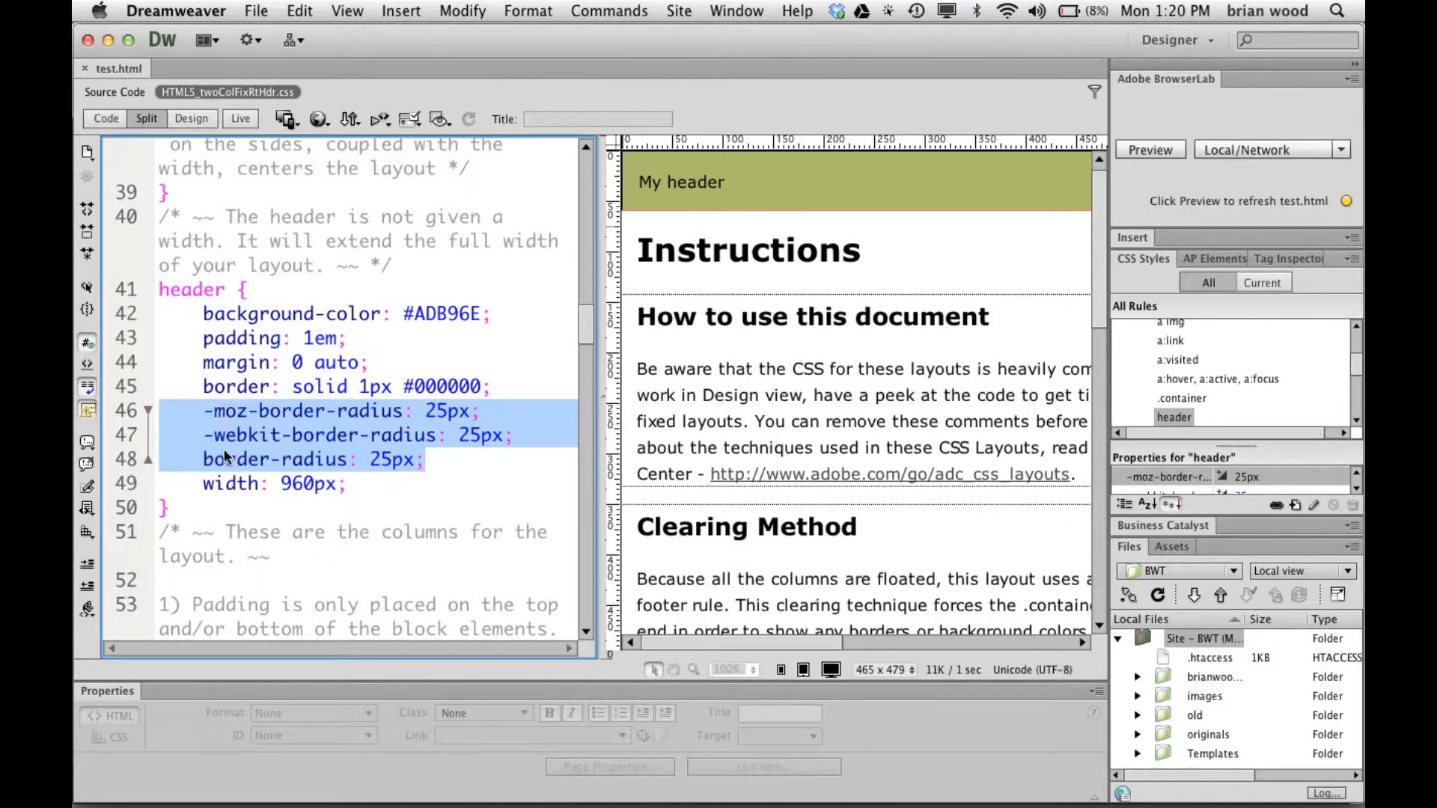
mouse_move(228, 446)
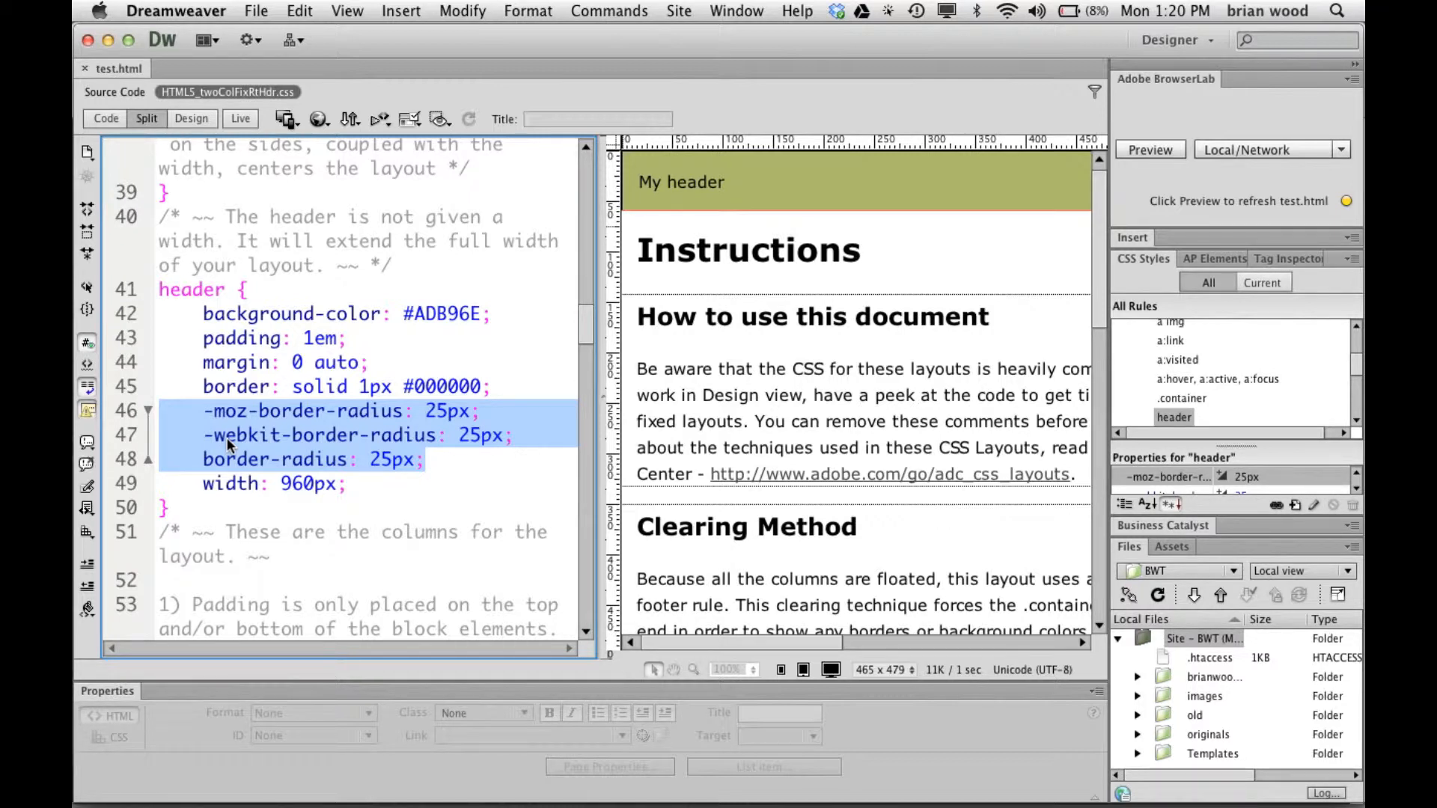
mouse_move(232, 457)
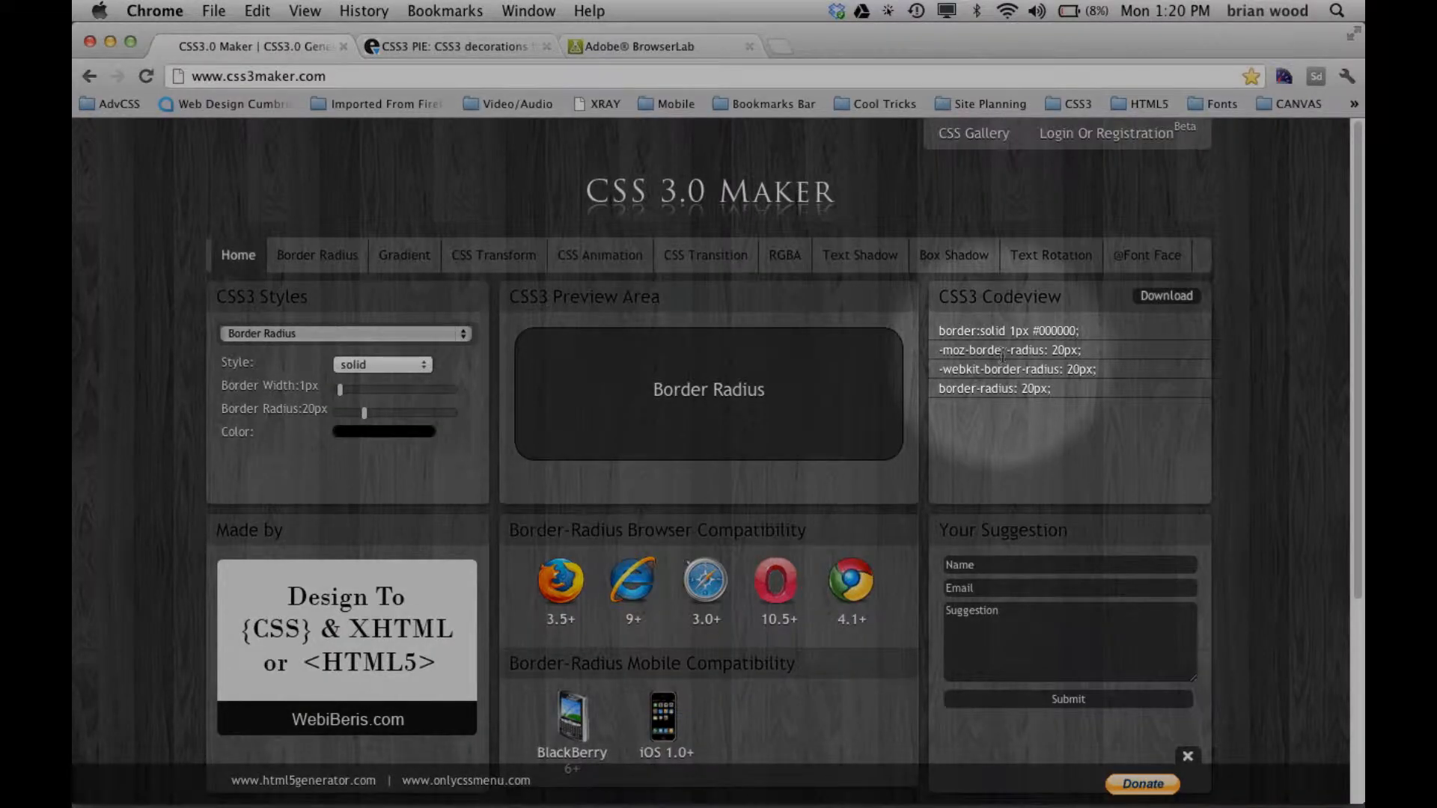
double_click(992, 388)
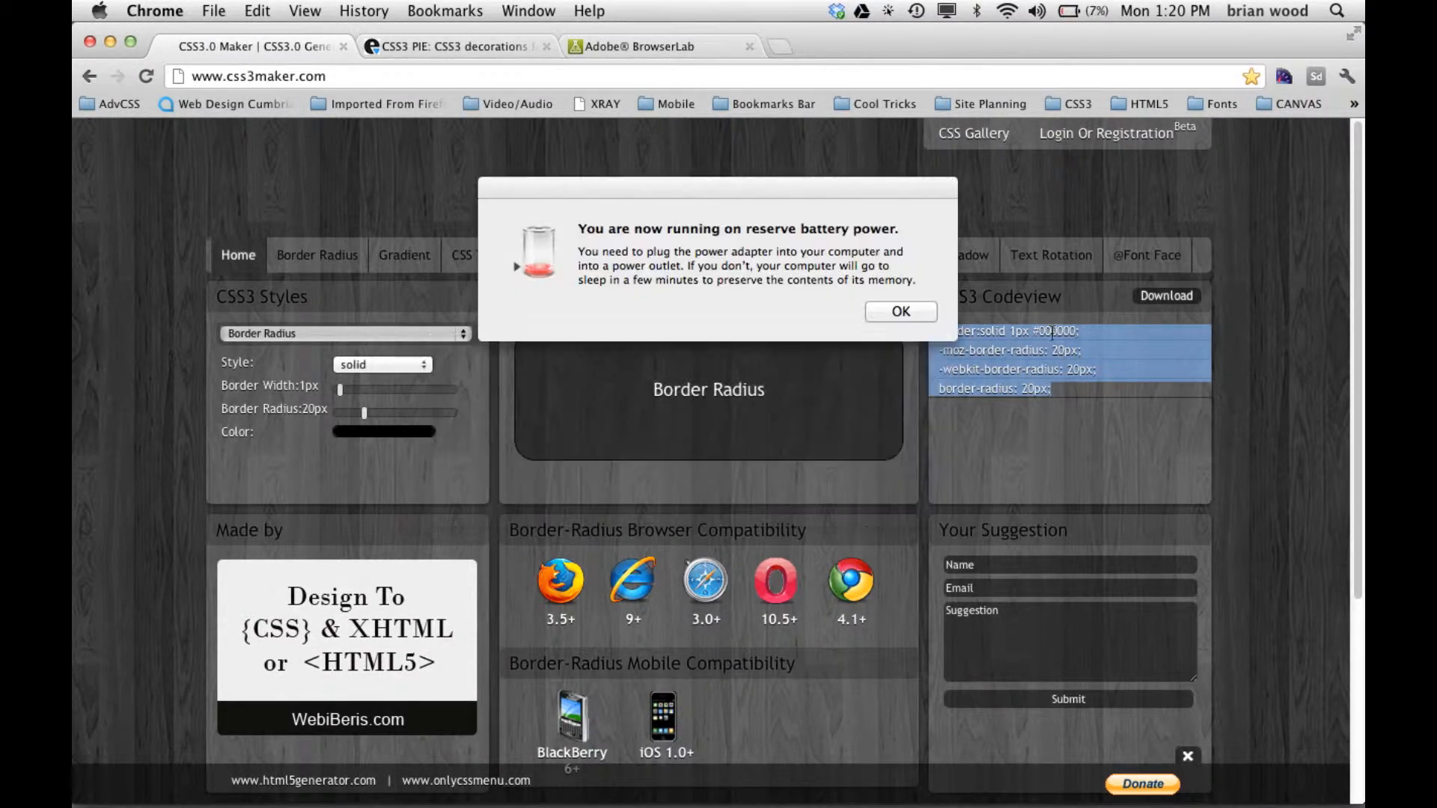
click(899, 311)
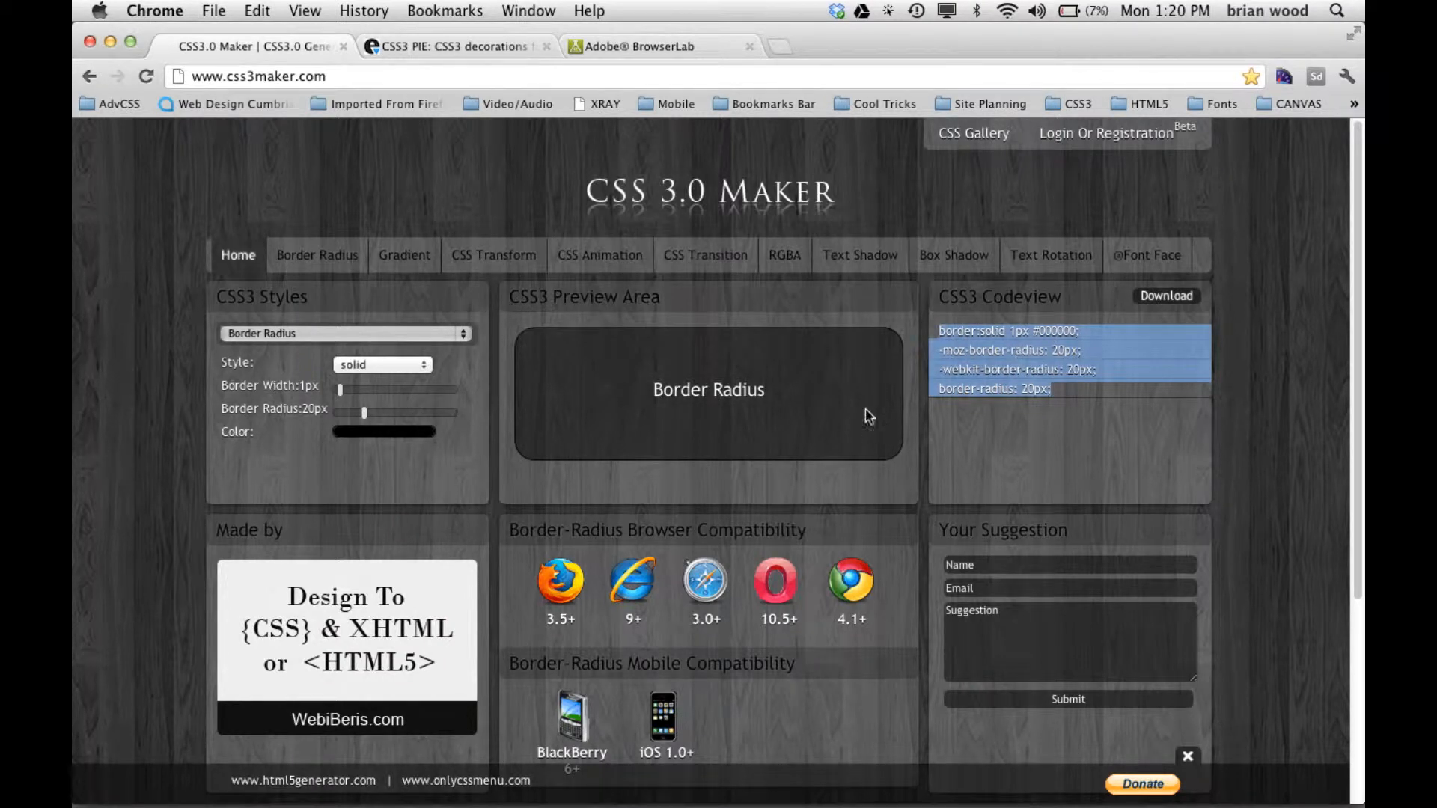
mouse_move(489, 371)
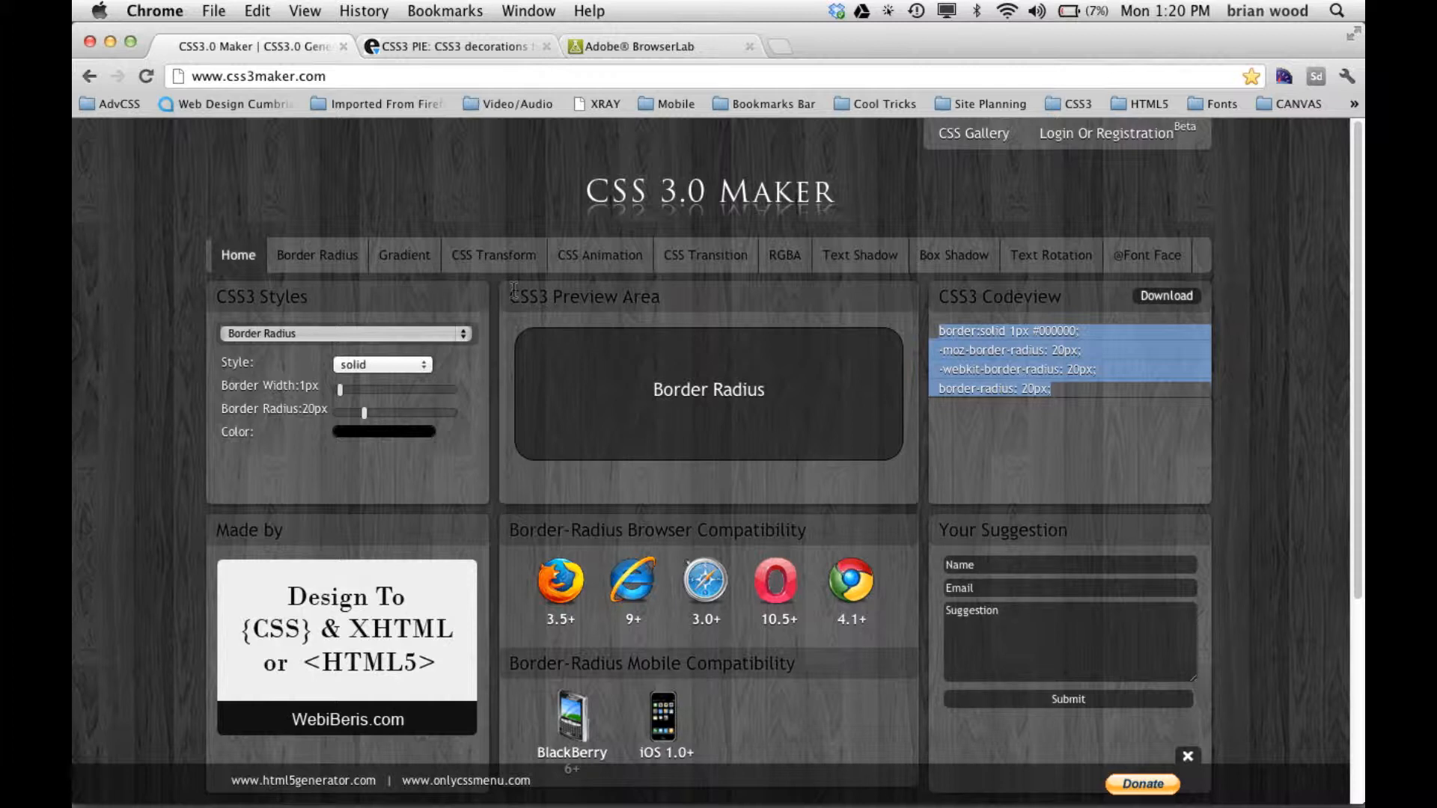
mouse_move(504, 319)
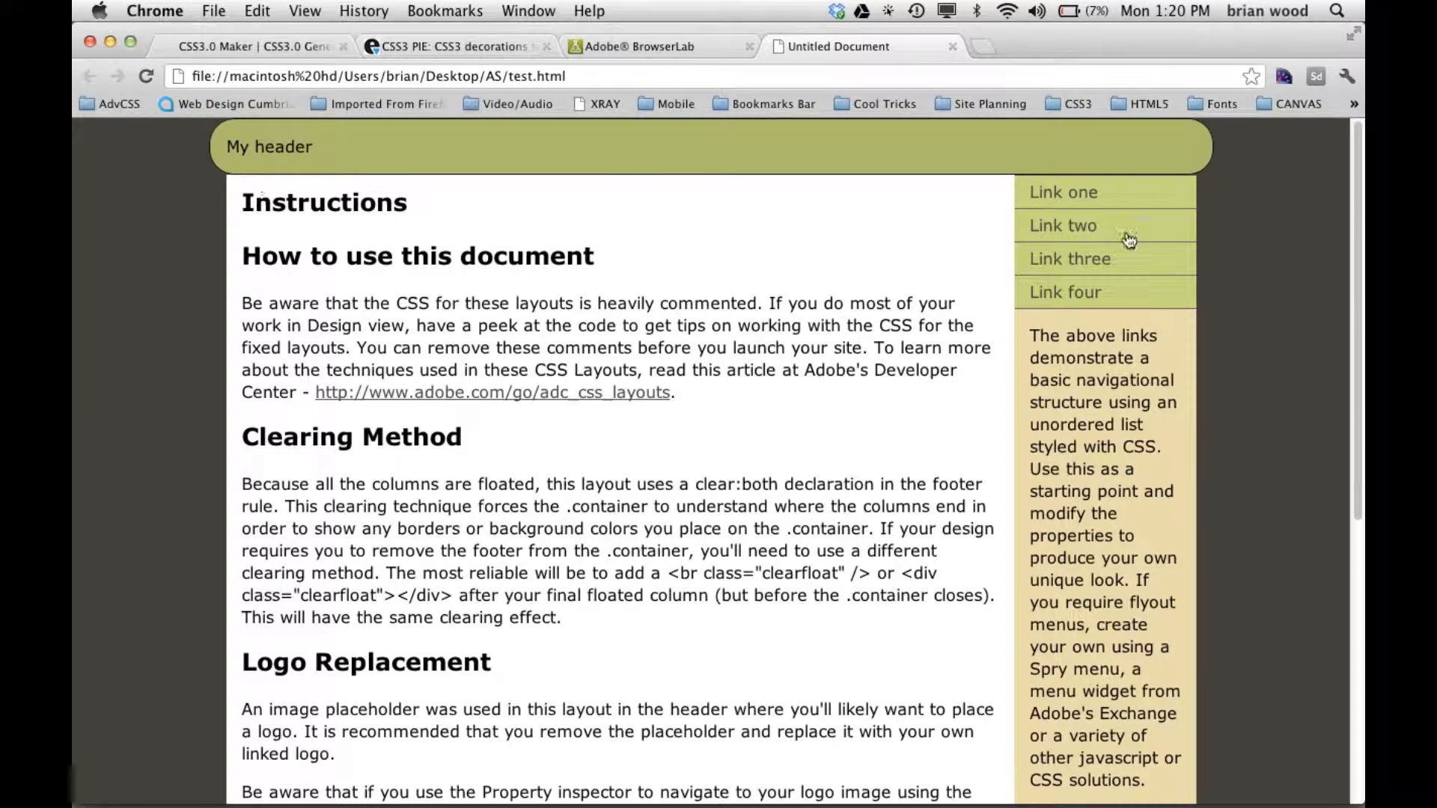
mouse_move(521, 277)
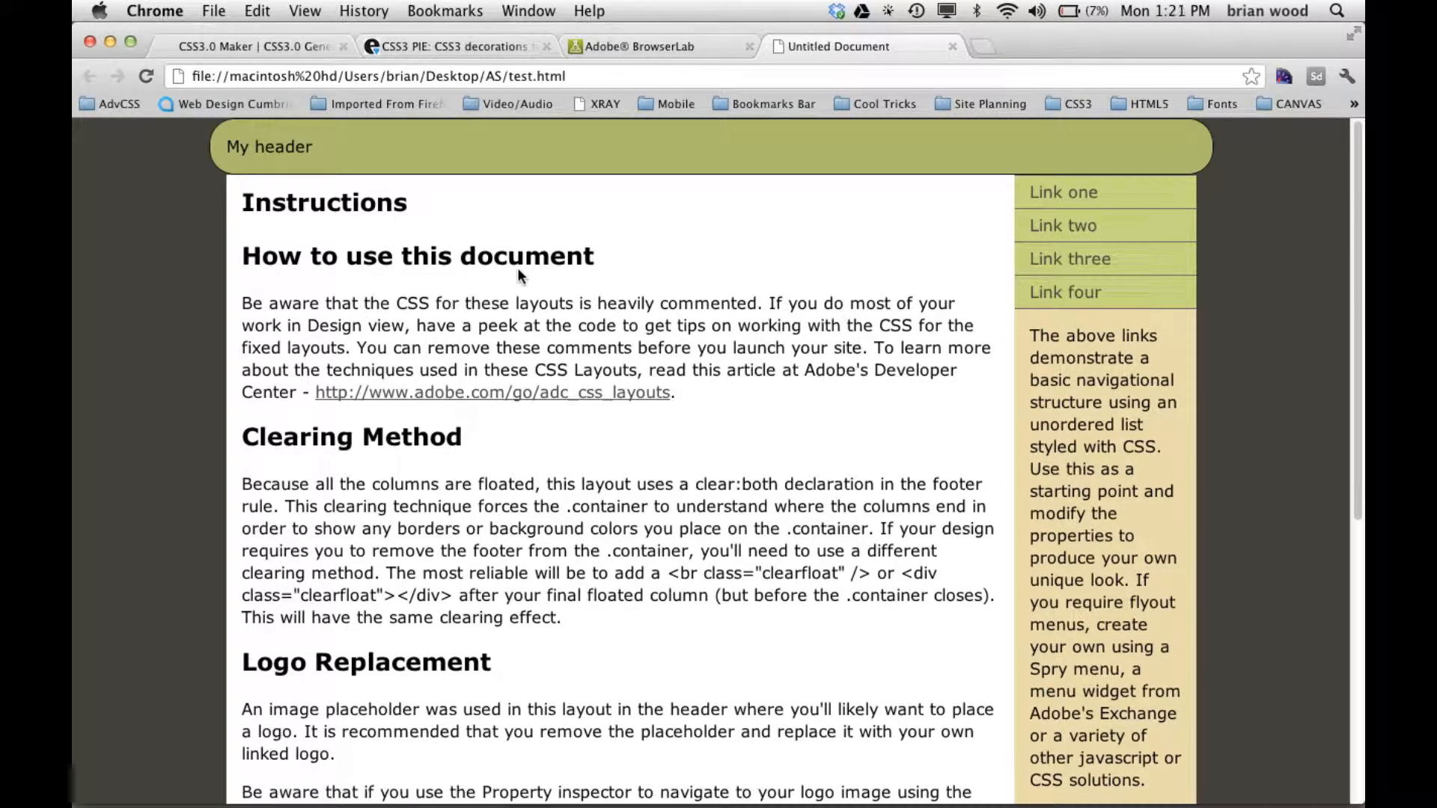
click(639, 45)
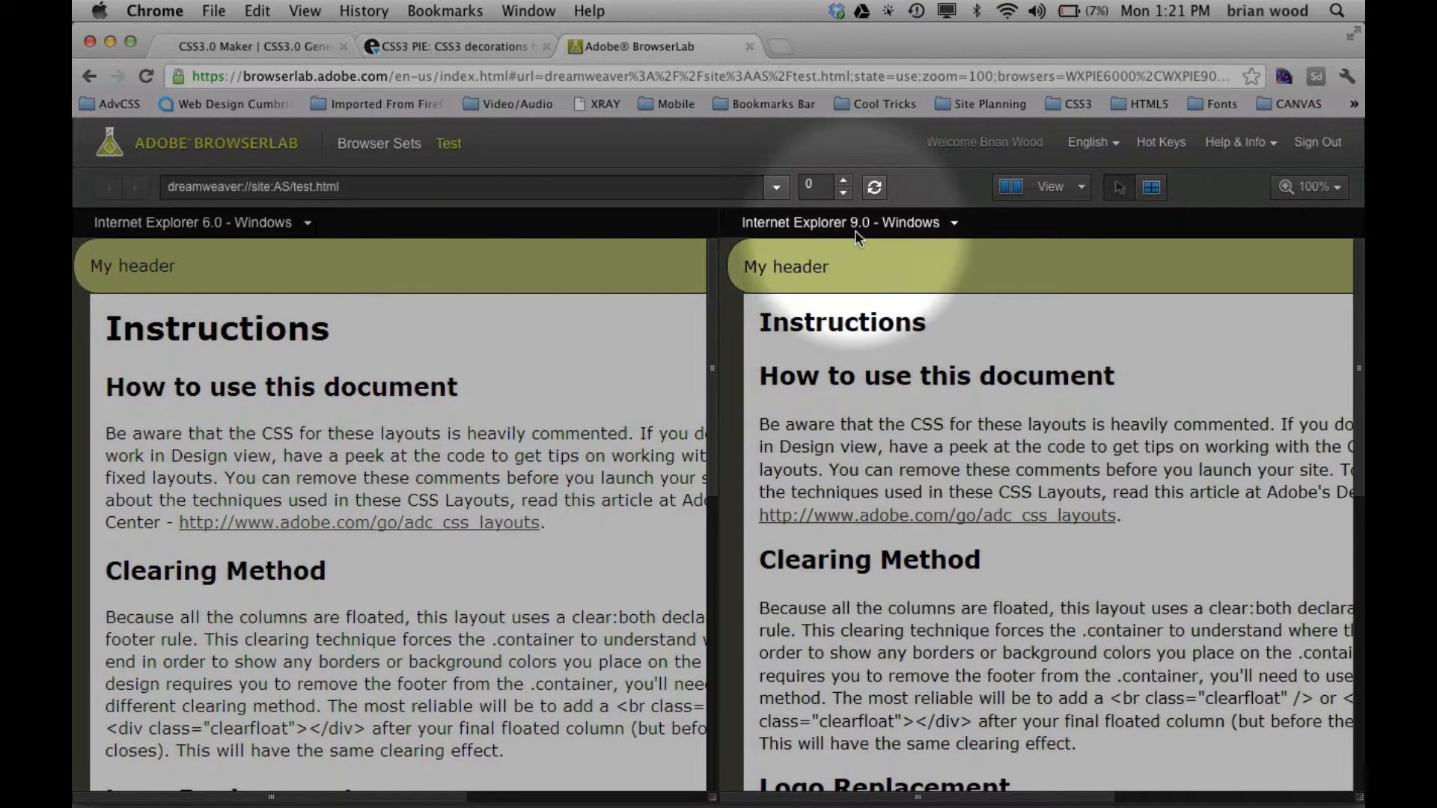
mouse_move(204, 245)
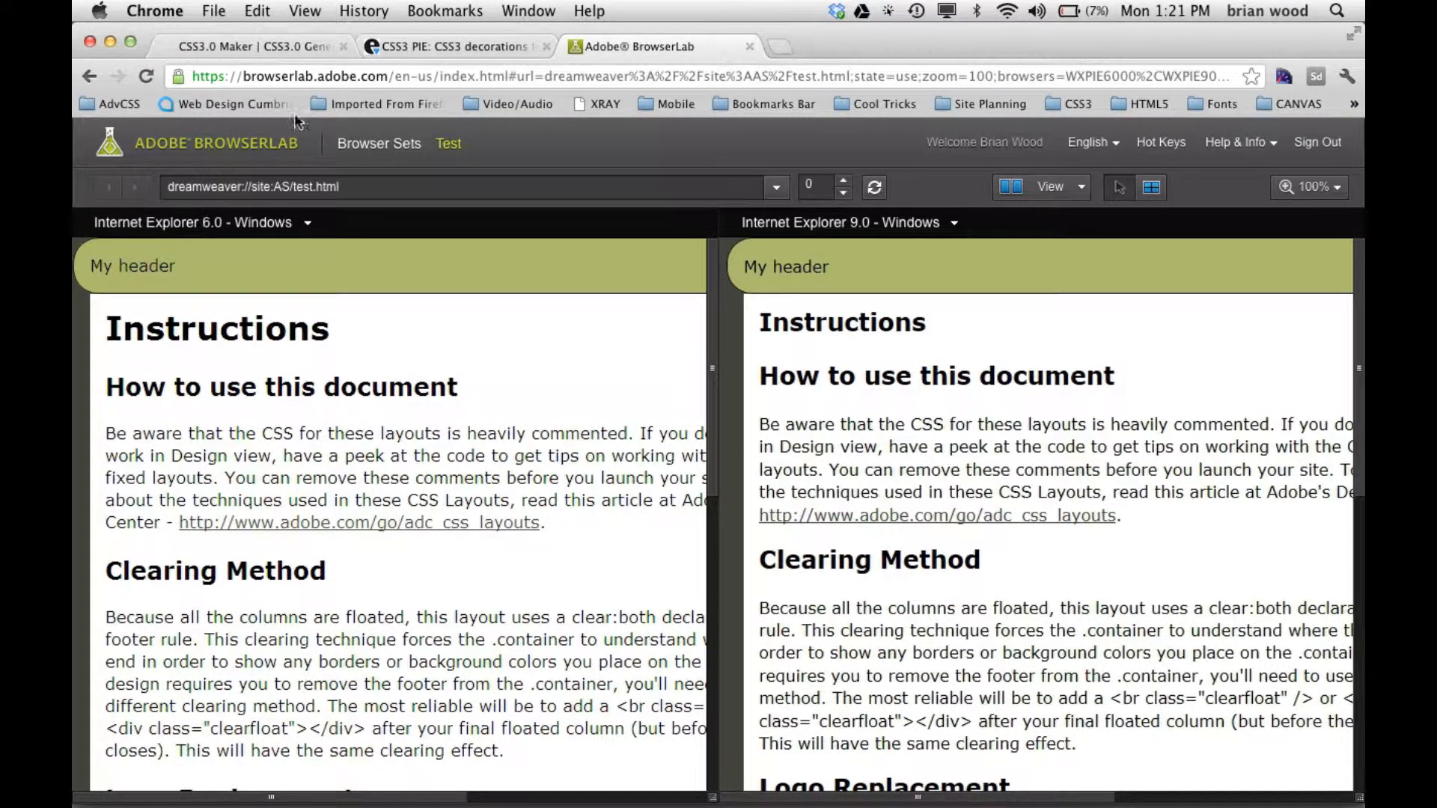
click(456, 46)
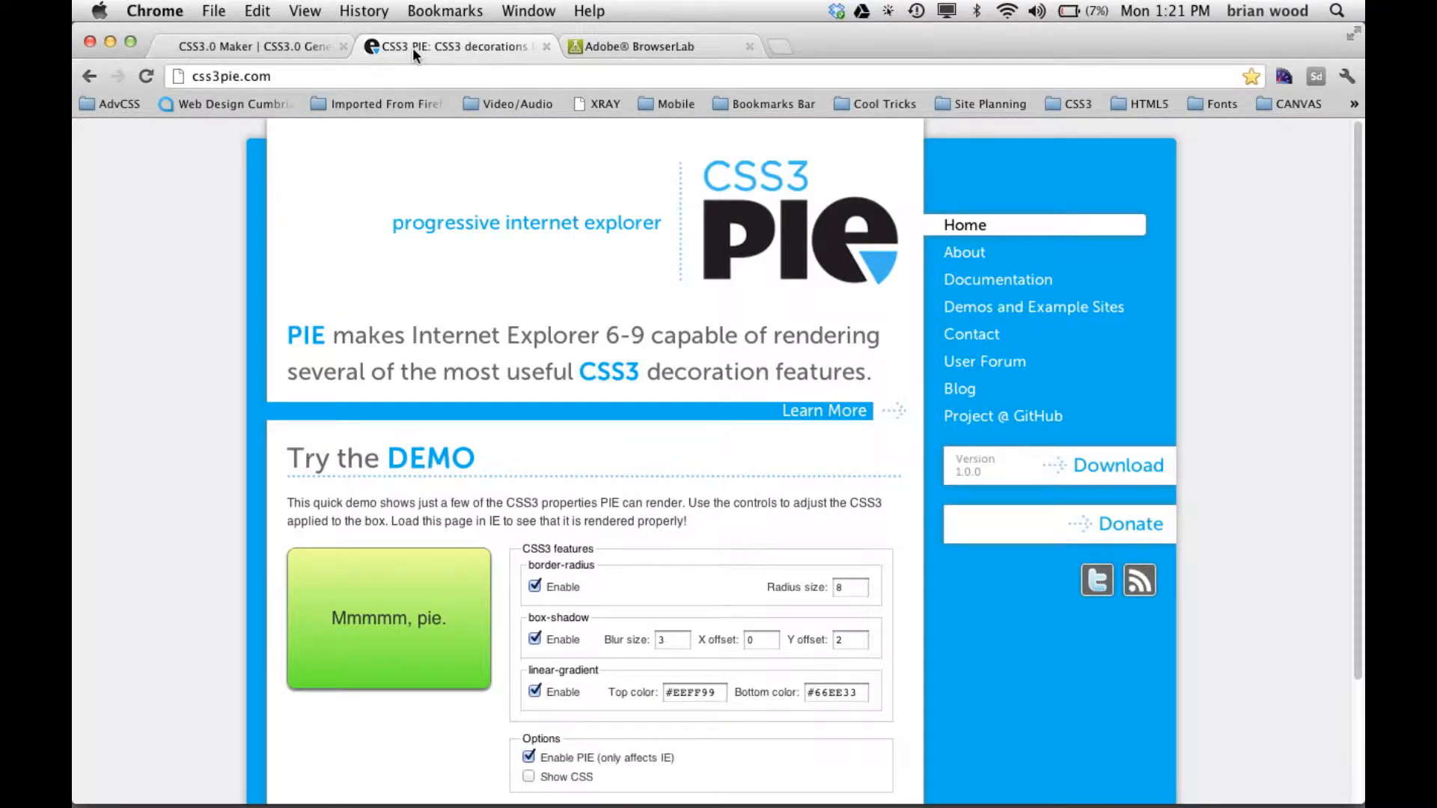
mouse_move(372, 128)
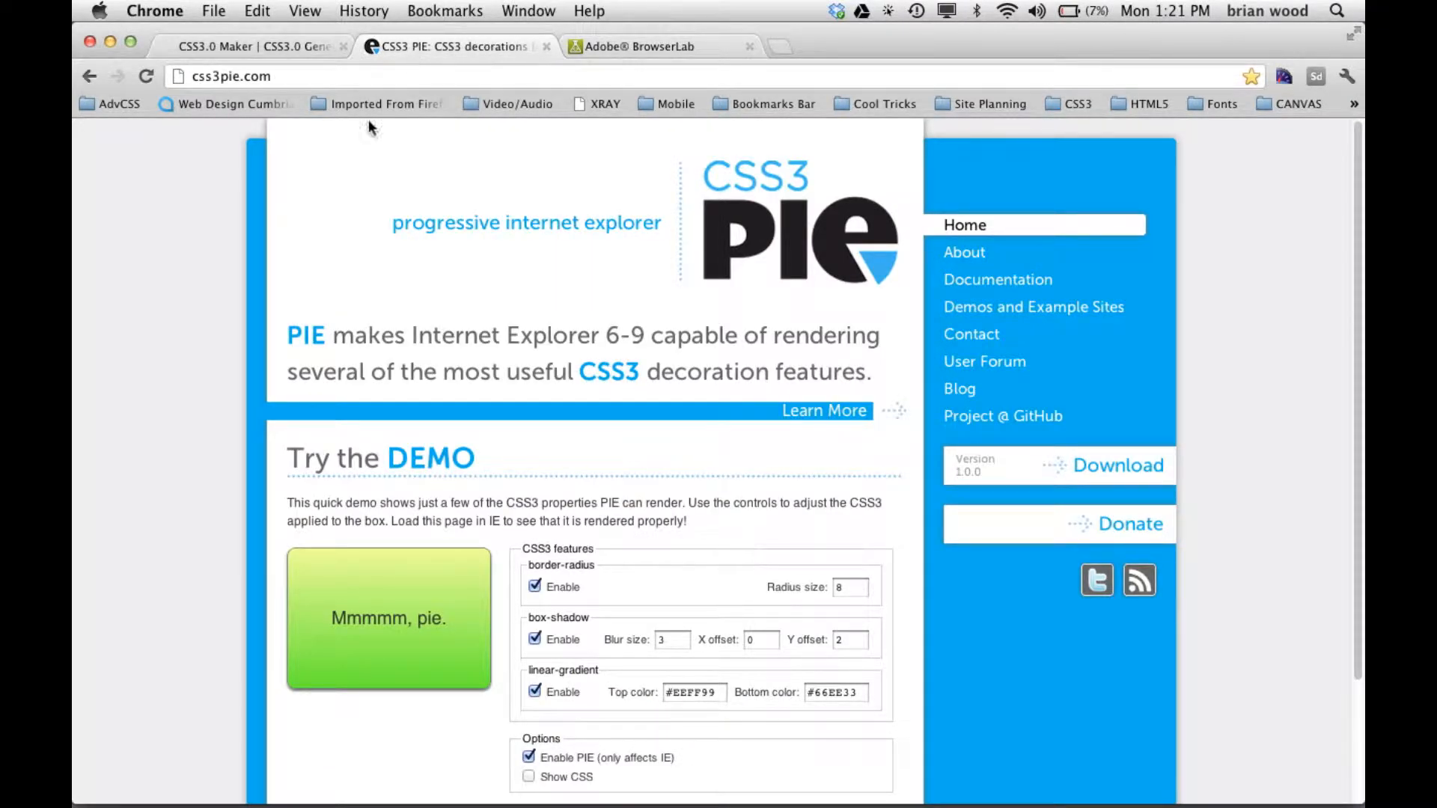
Set the CSS3 PIE demo radius to 20 and locate the generated behavior: url(/PIE.htc); line.
scroll(down, 3)
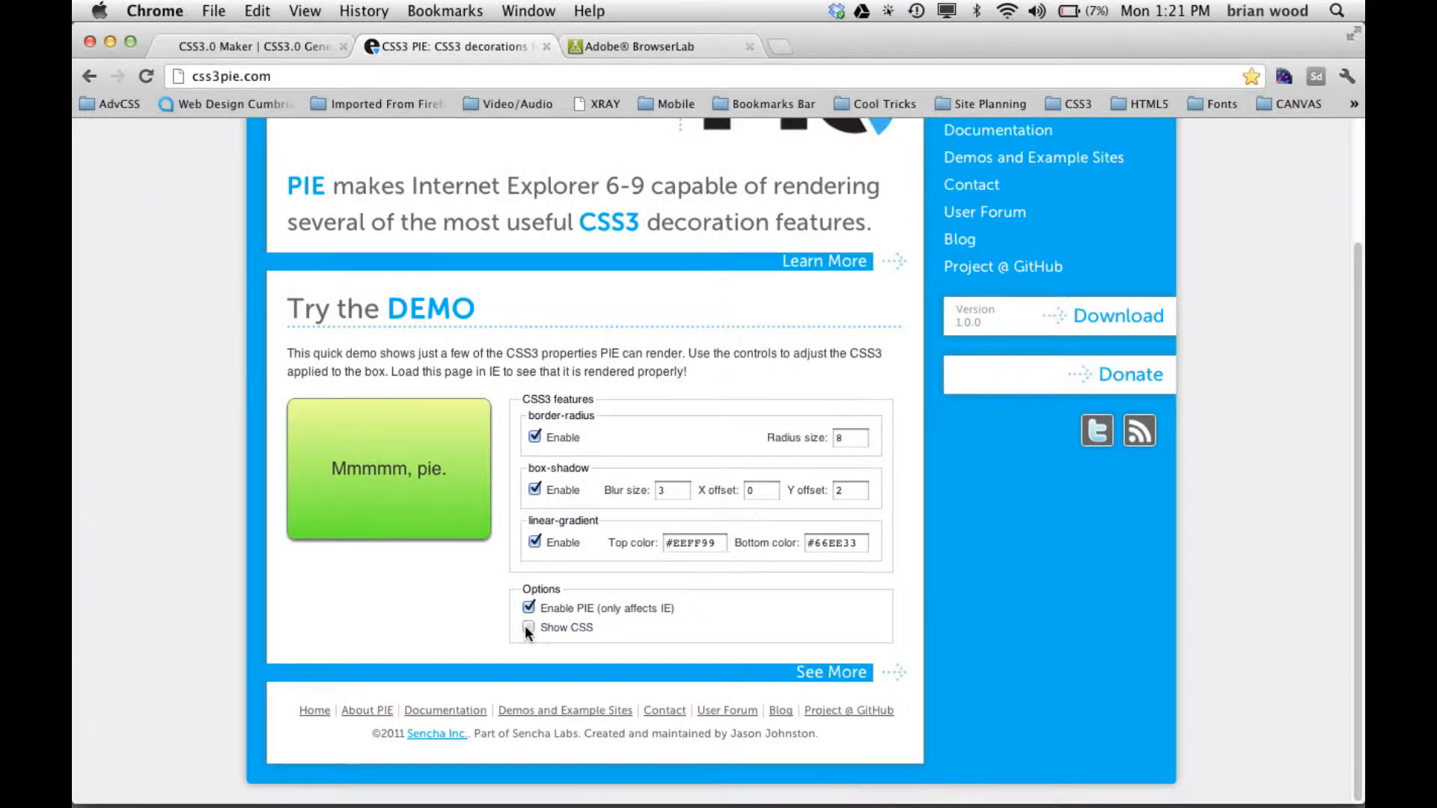
click(530, 627)
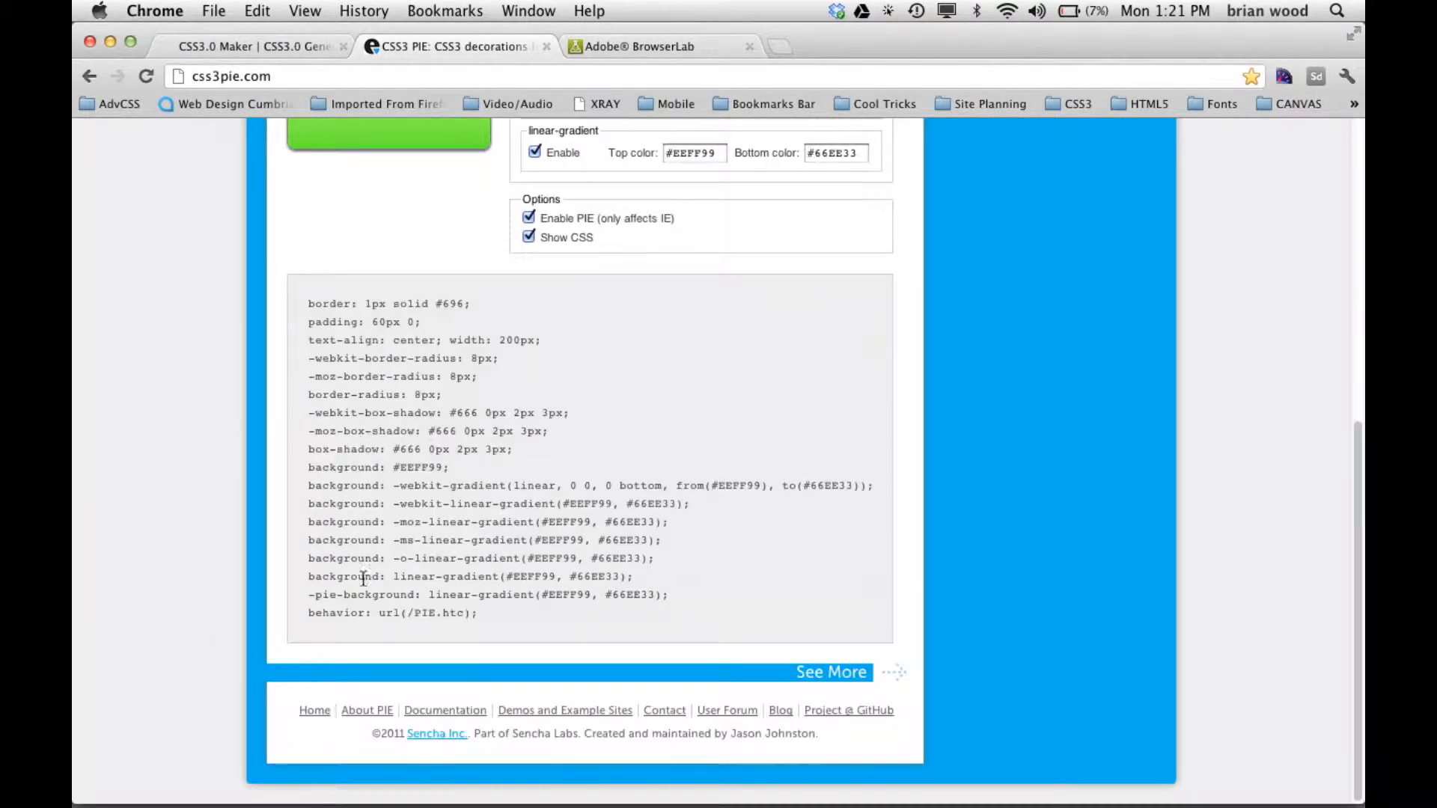
scroll(up, 3)
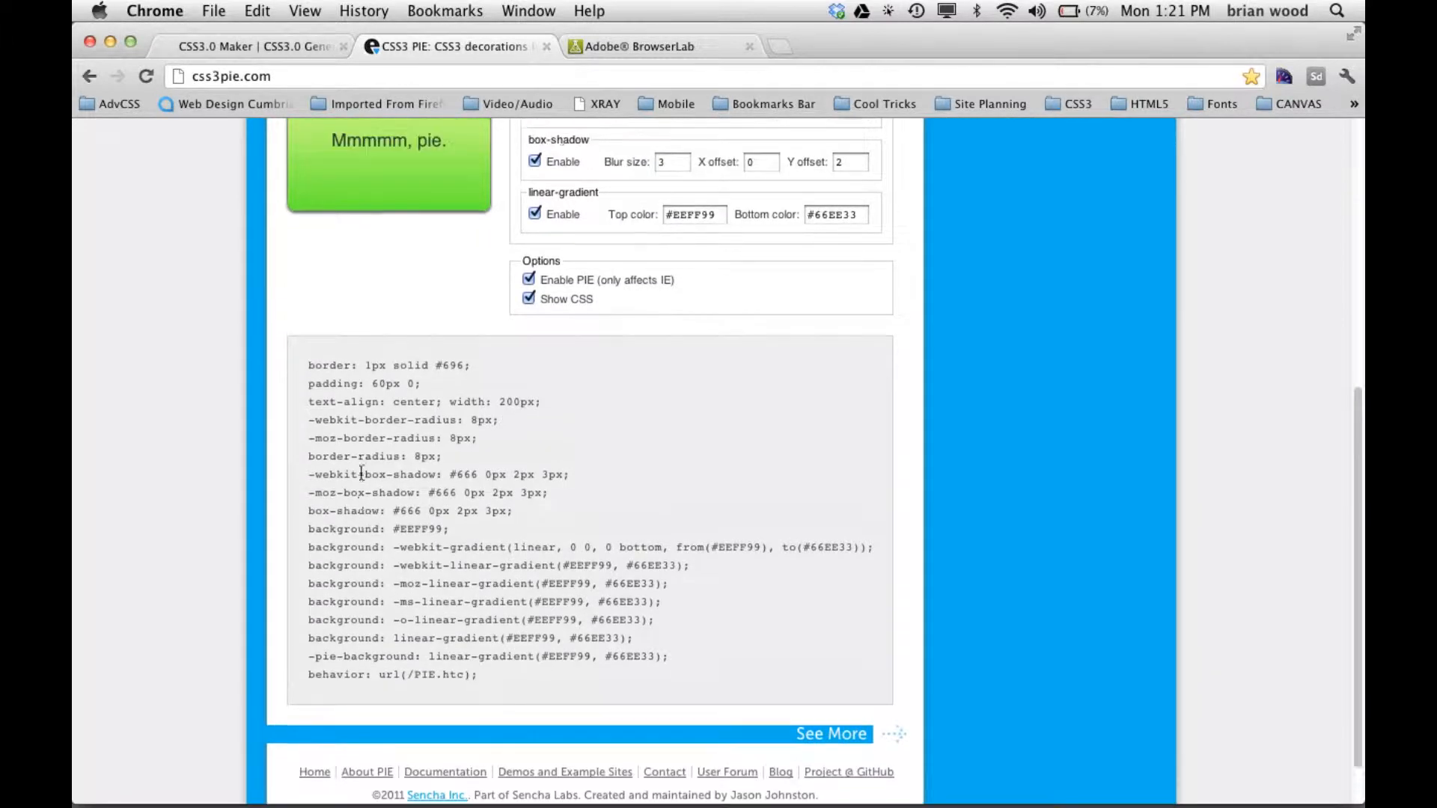
scroll(up, 3)
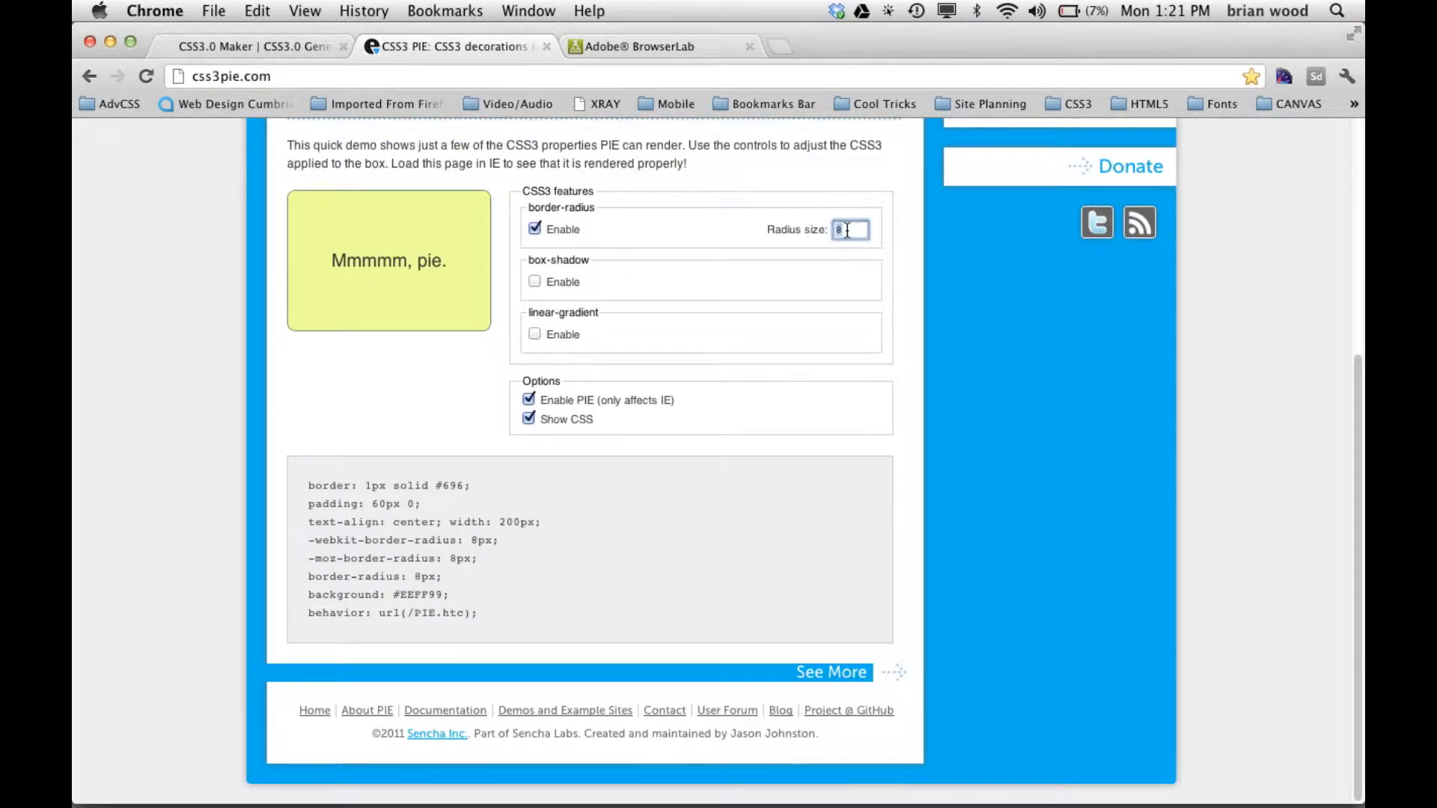
text(20)
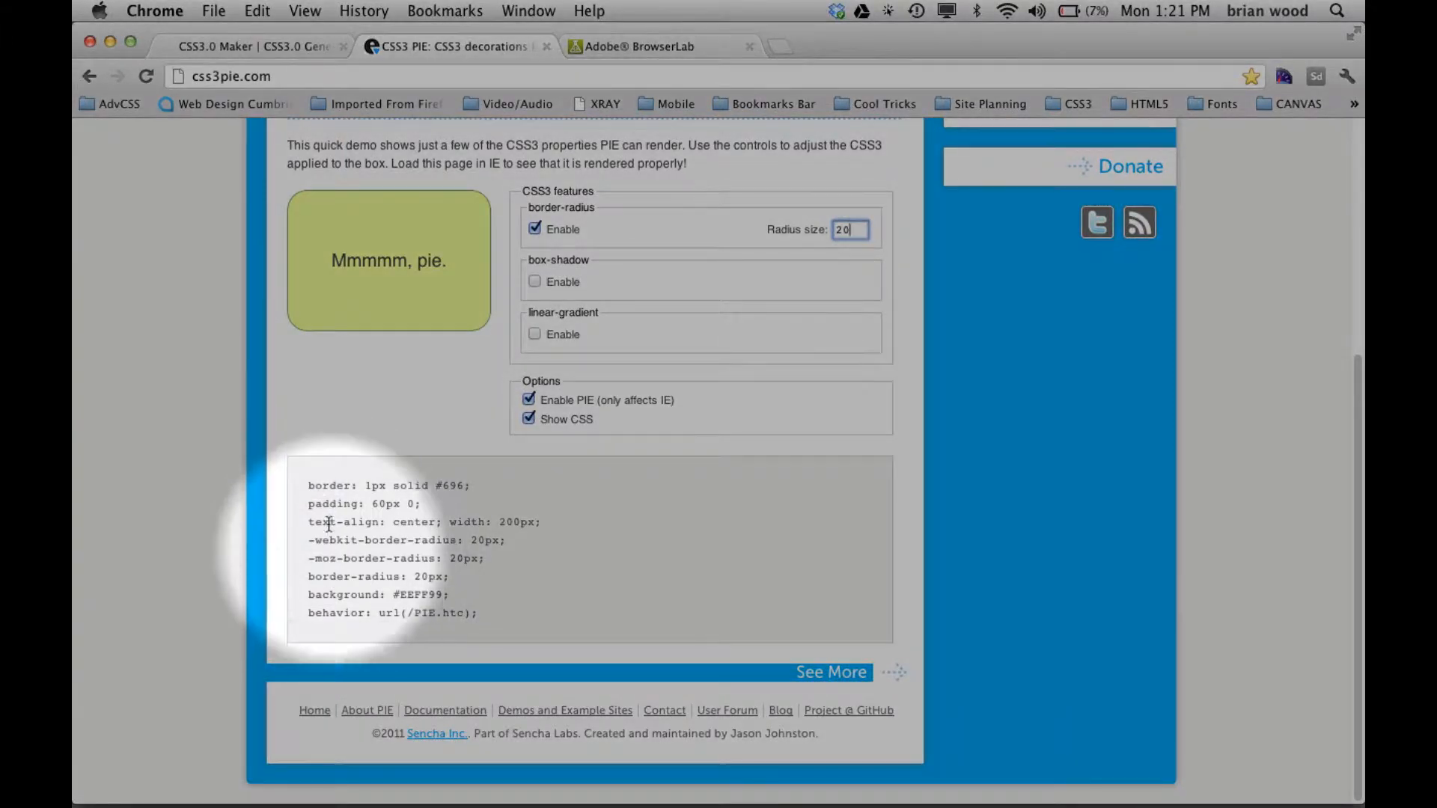
mouse_move(469, 632)
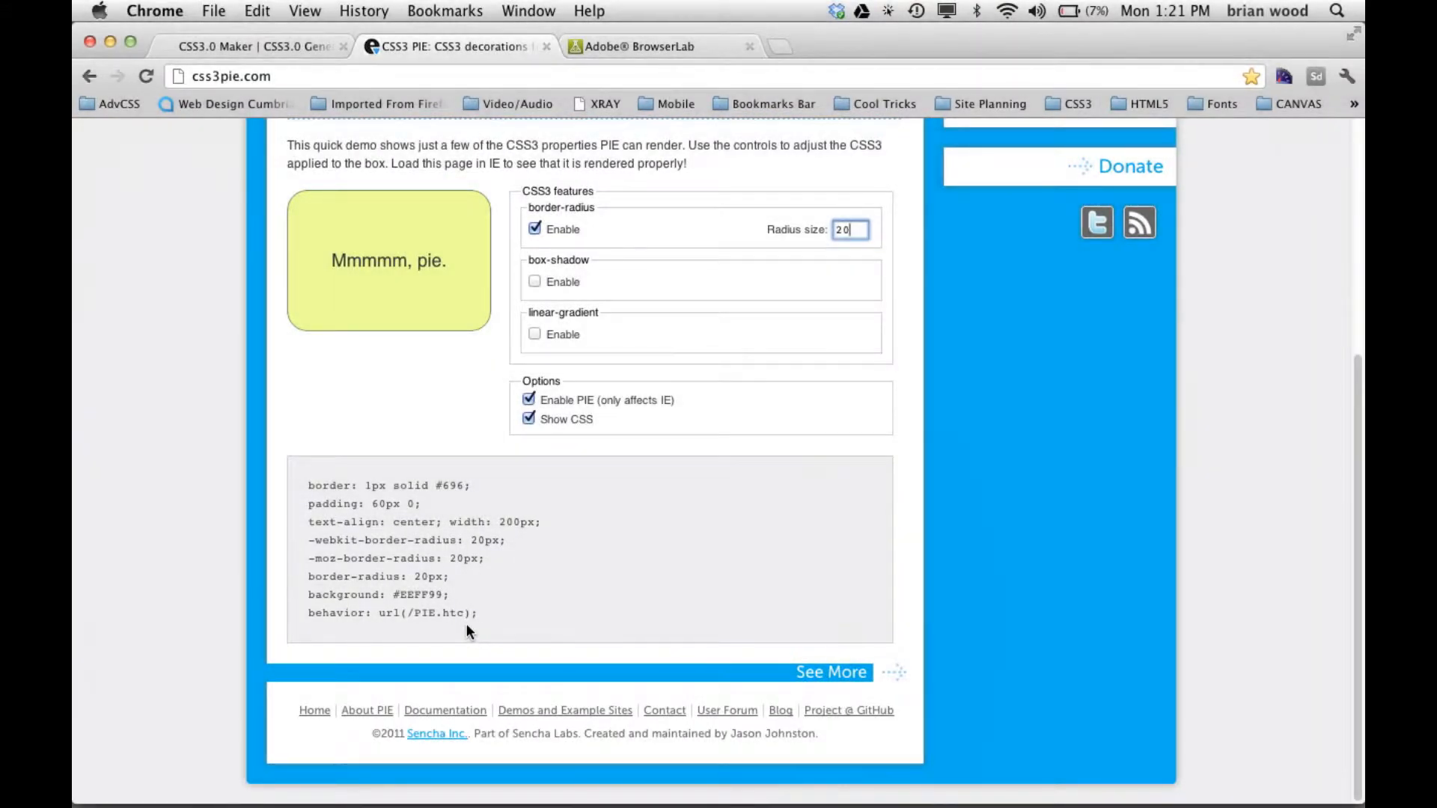
scroll(up, 3)
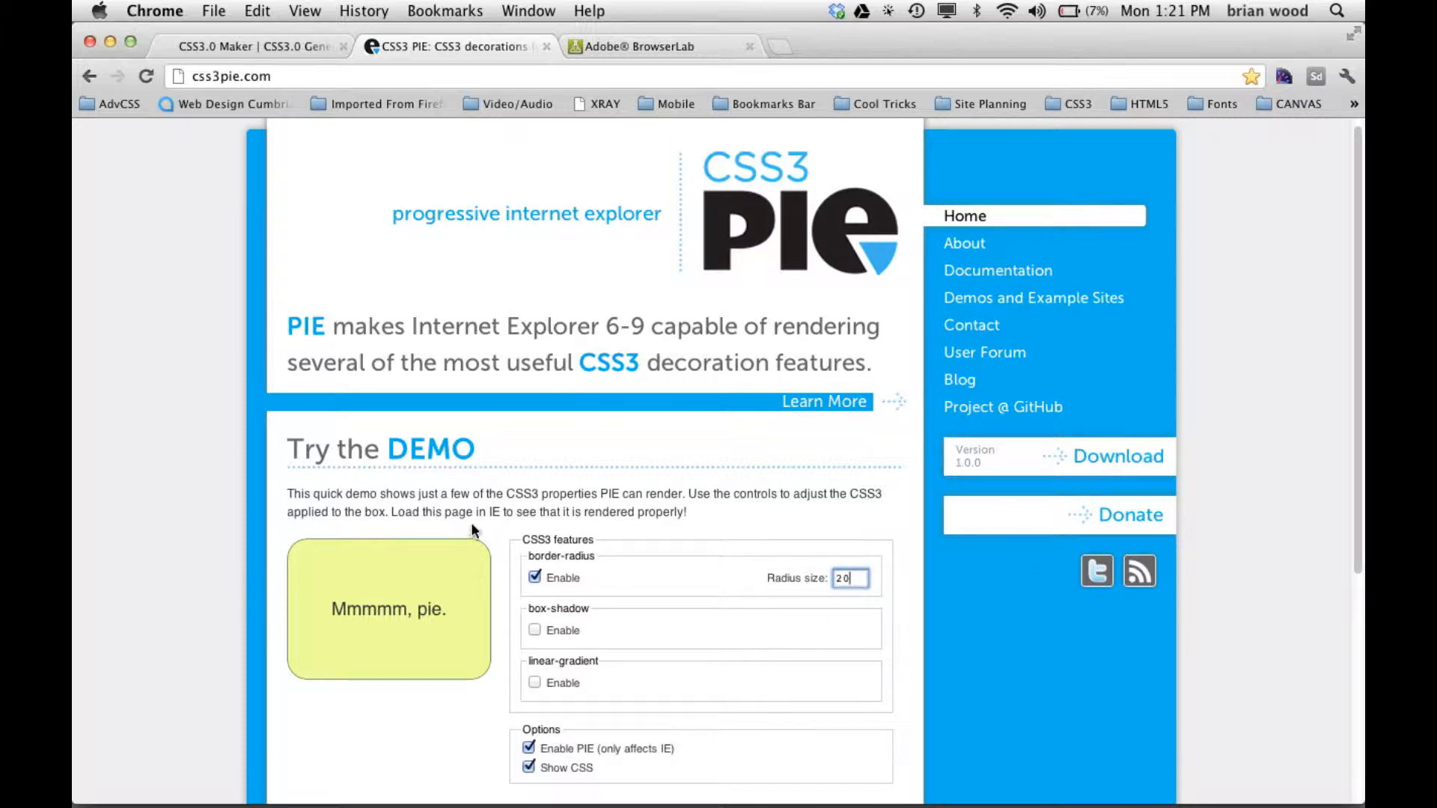
mouse_move(557, 490)
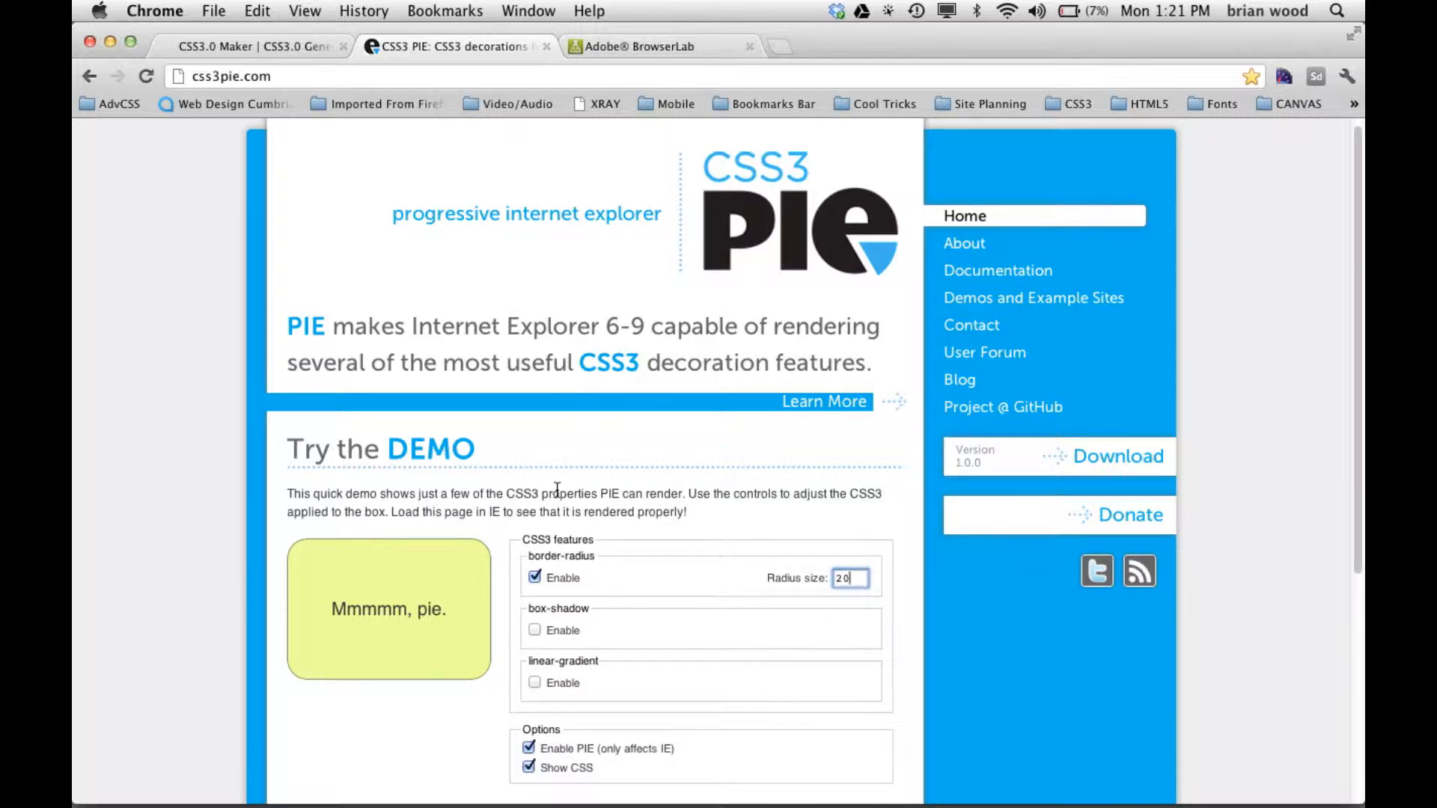
scroll(up, 3)
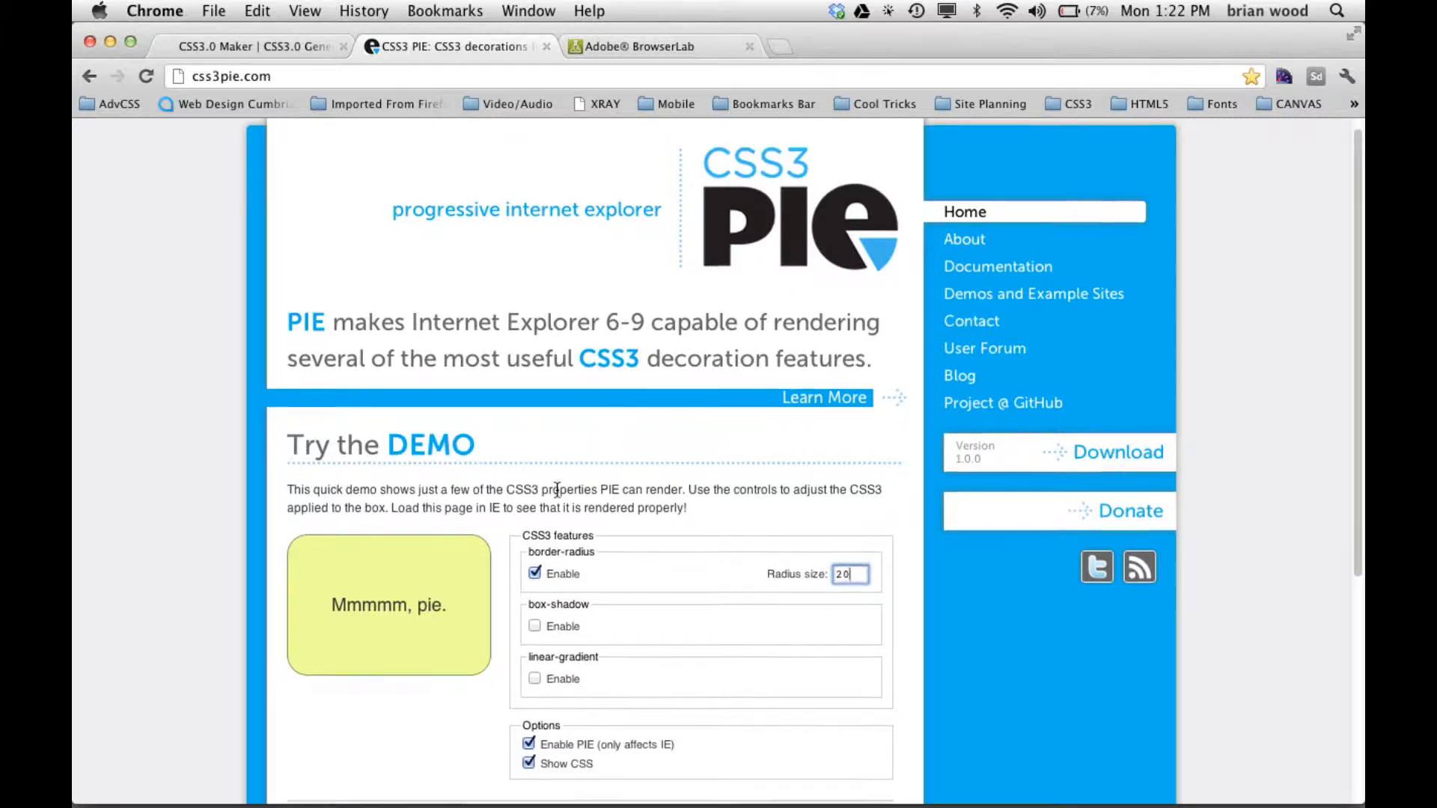
scroll(down, 3)
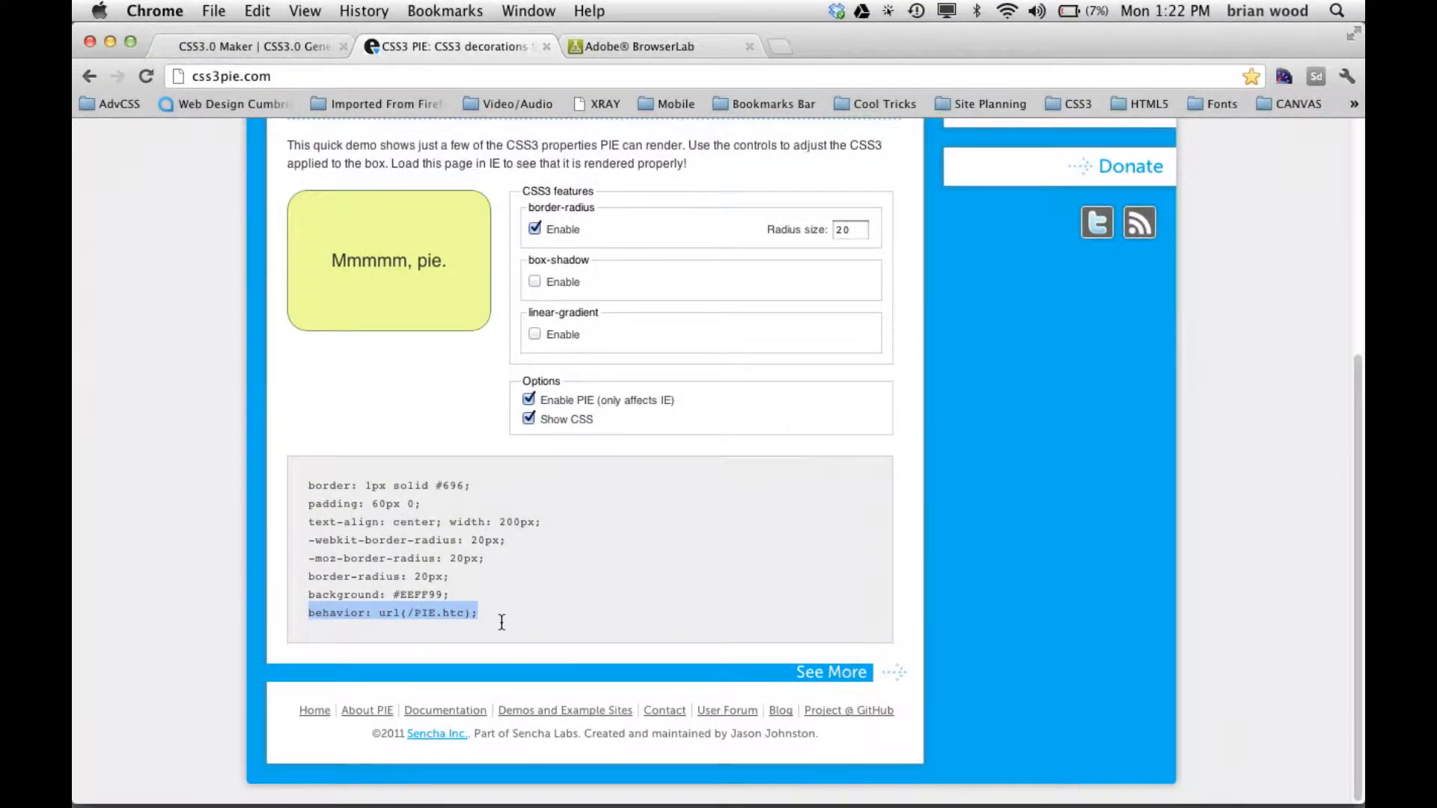
mouse_move(360, 616)
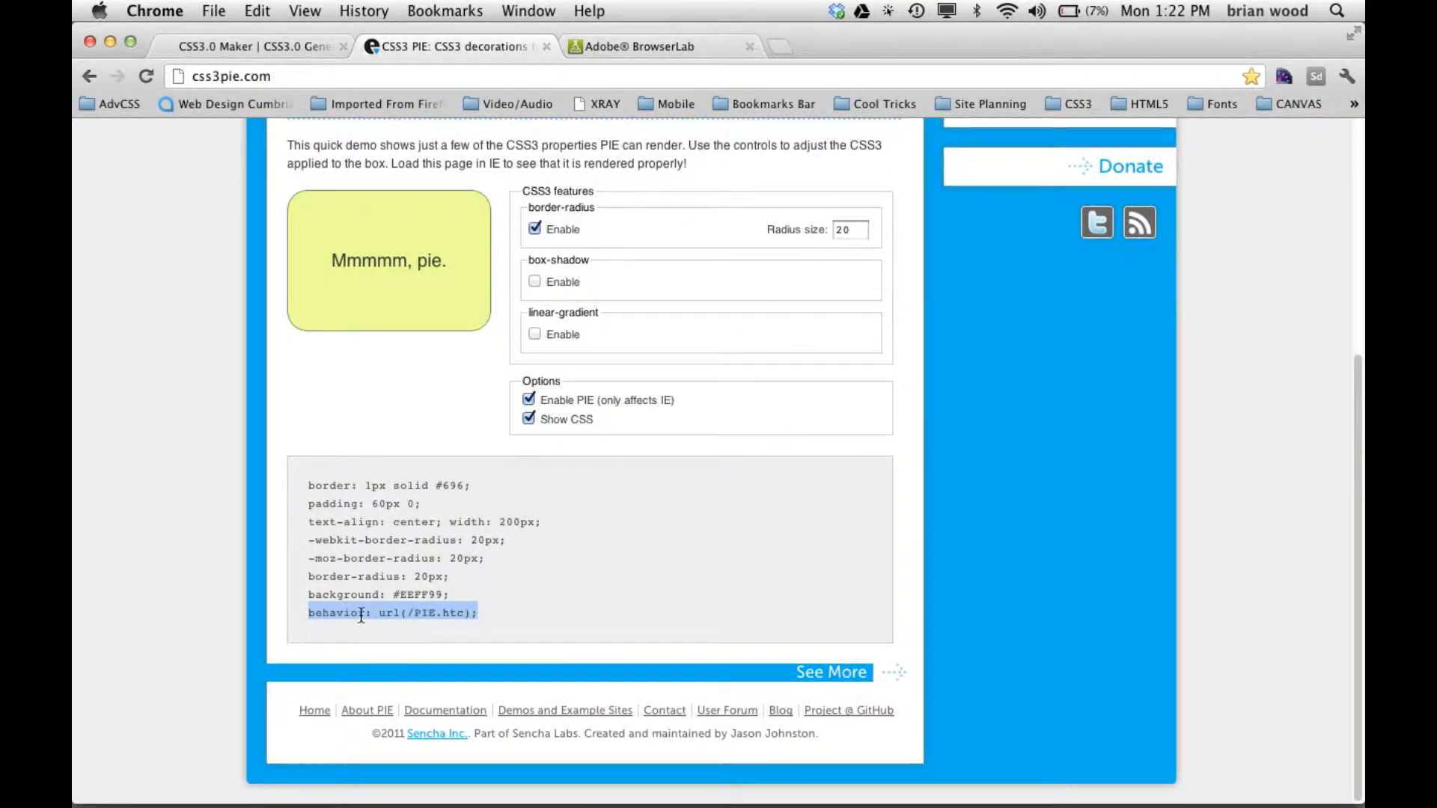
mouse_move(490, 629)
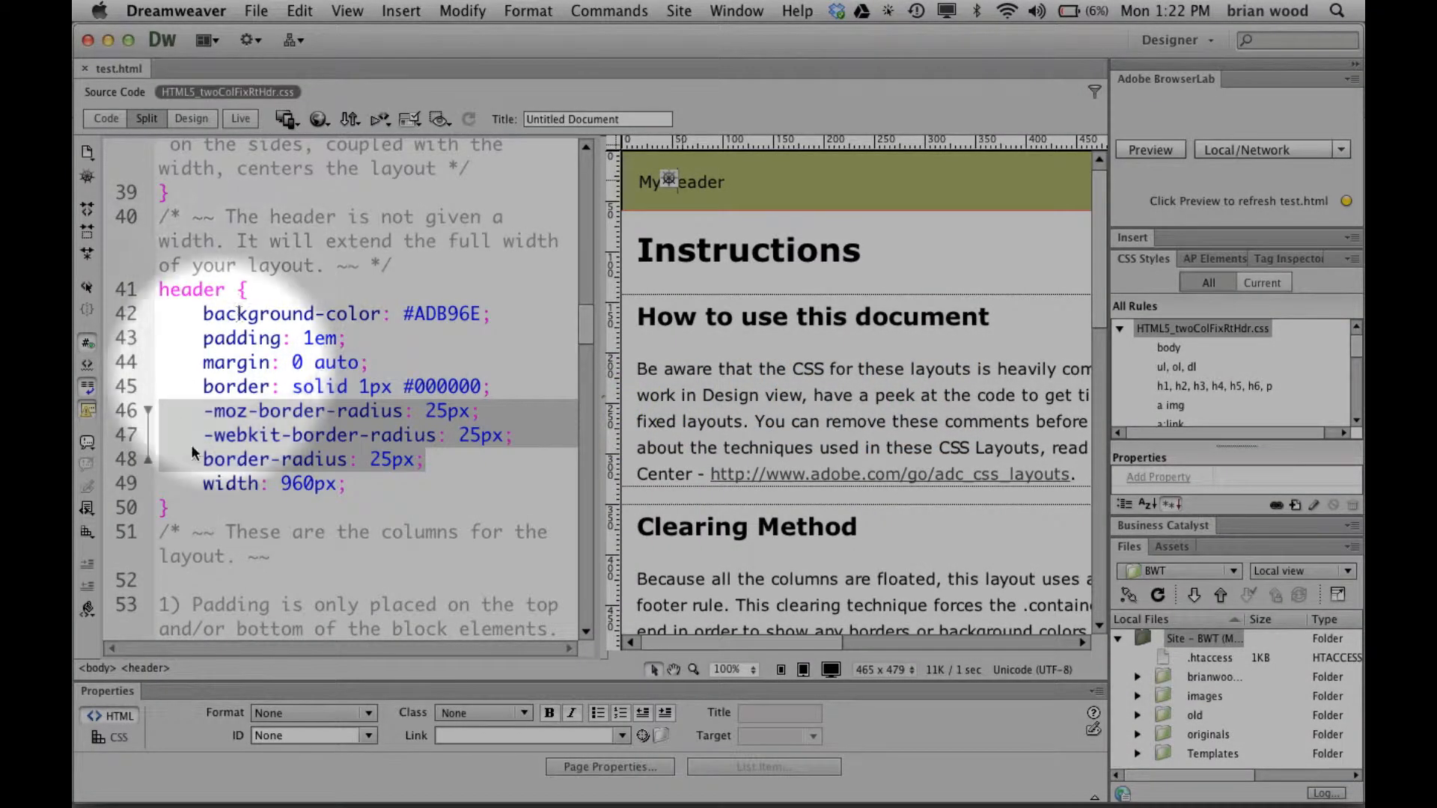
Add behavior: url(PIE.htc); after width: 960px in the header rule, without the leading slash.
click(343, 485)
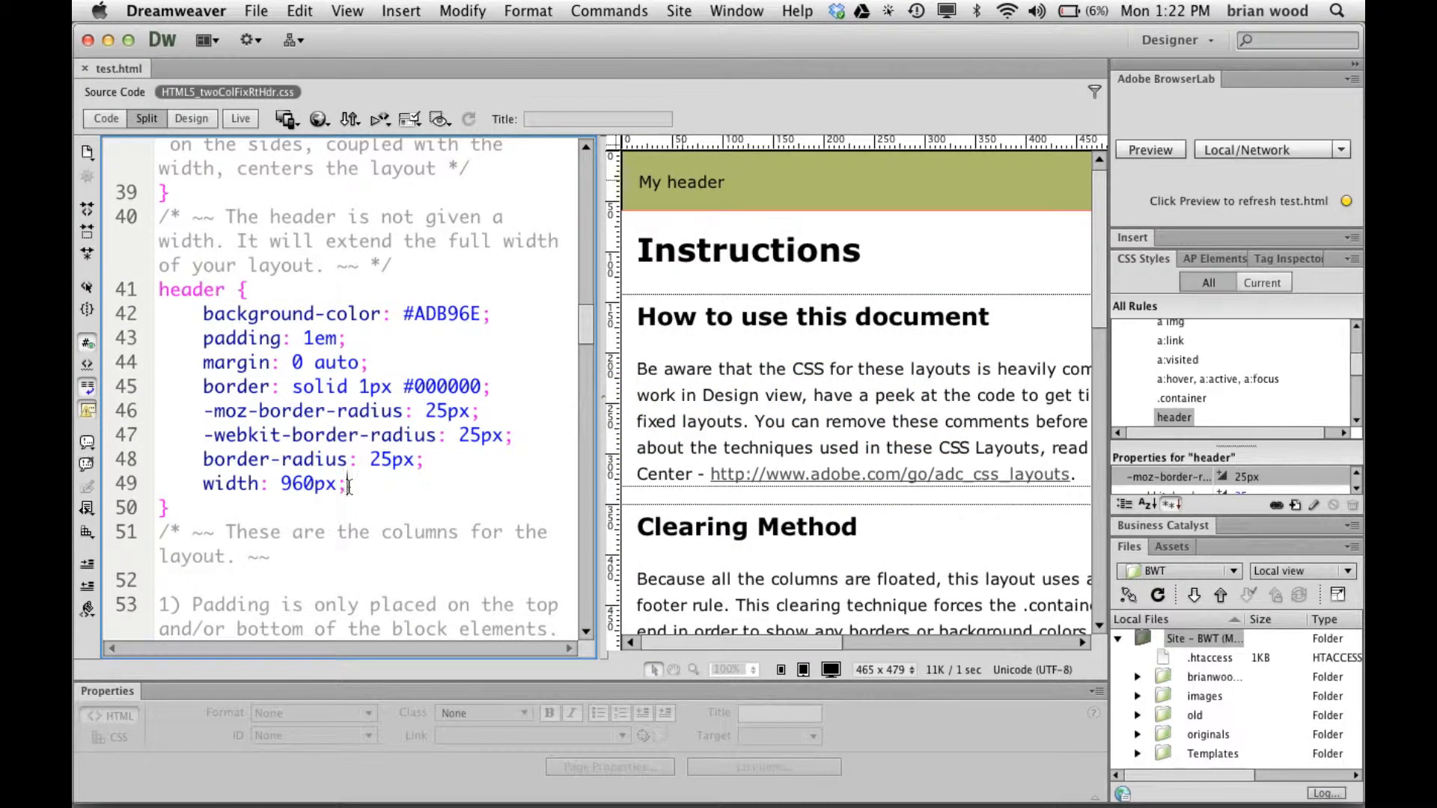
text(behavior: url(/PIE.htc);)
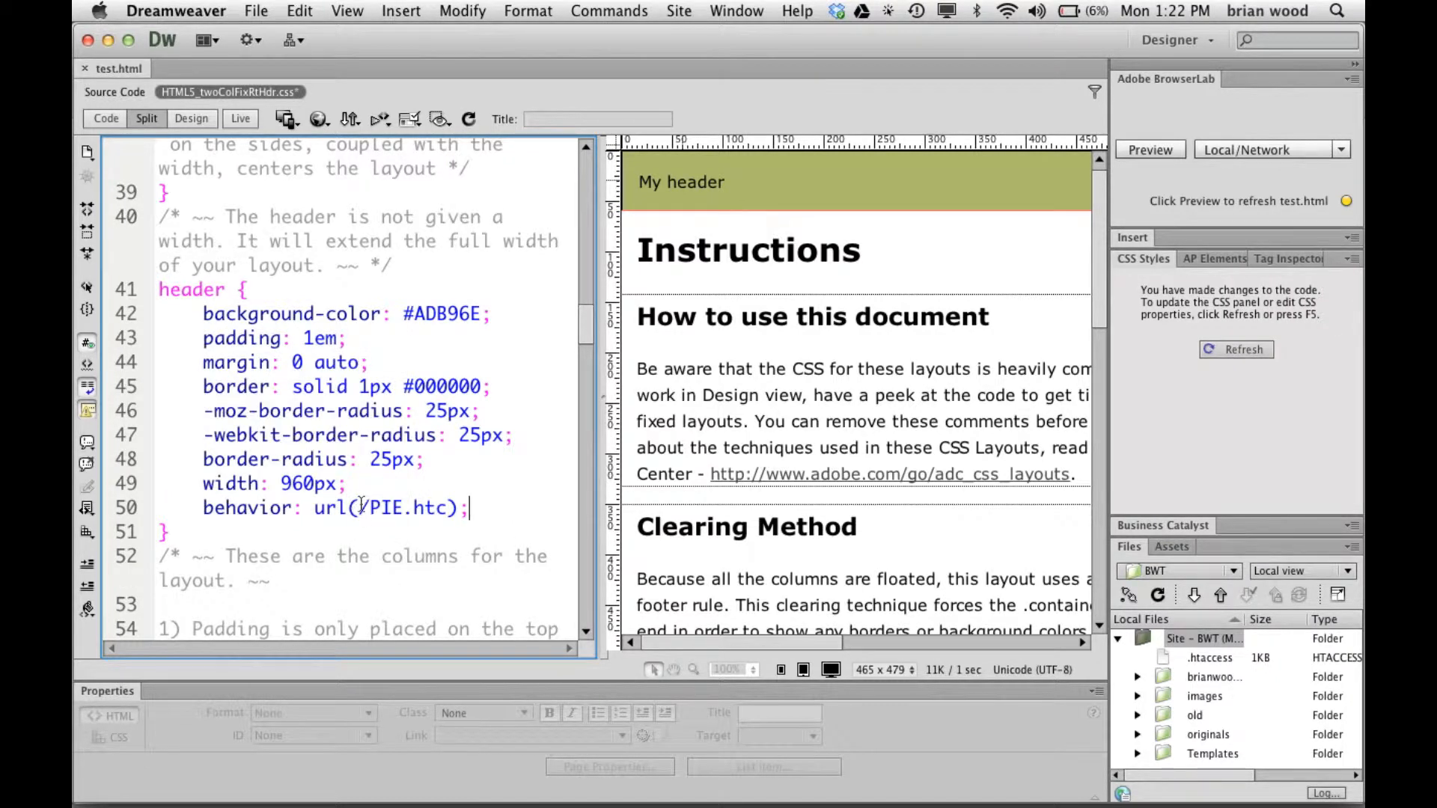
double_click(426, 508)
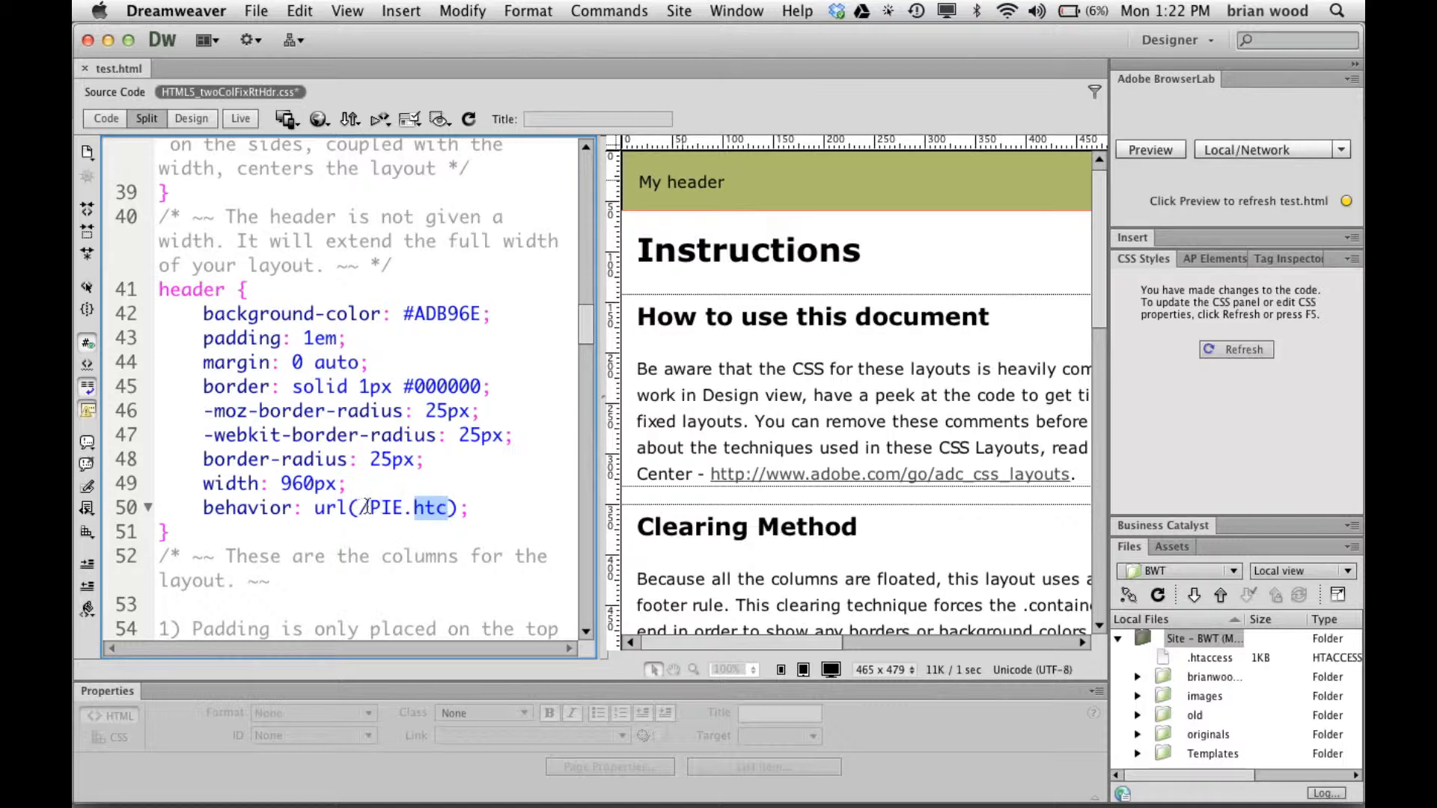
click(376, 508)
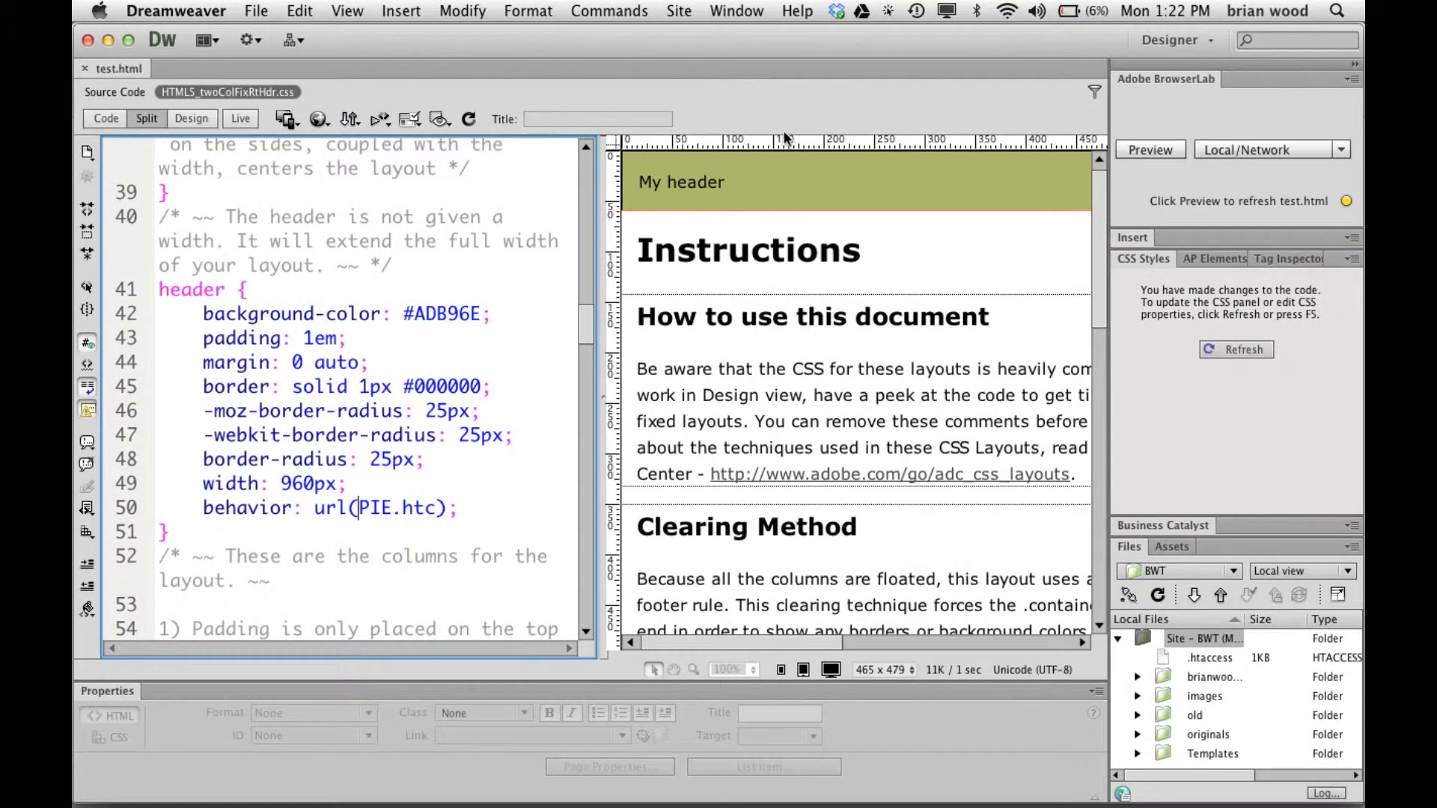
mouse_move(706, 204)
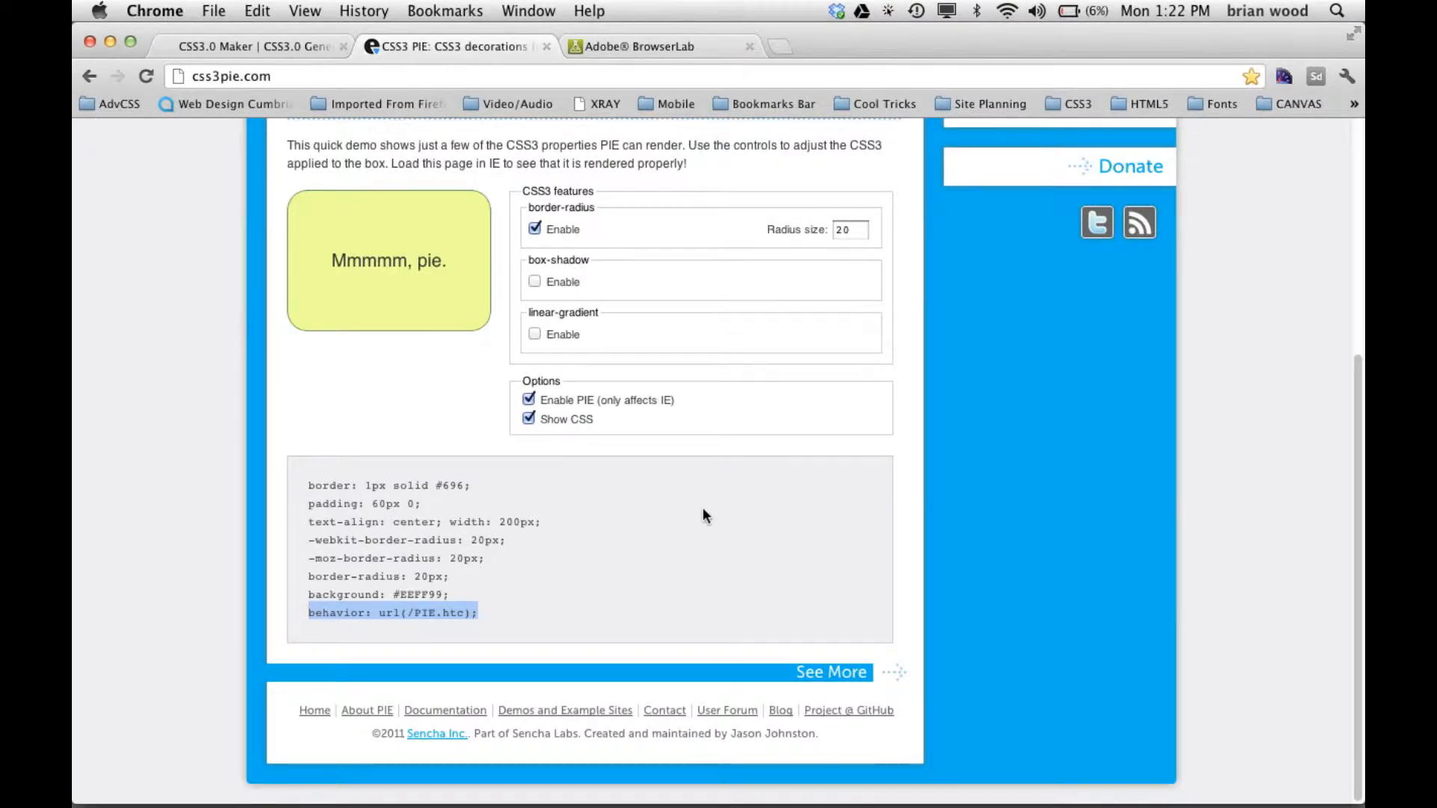
Scroll css3pie.com back up to the version 1.0.0 download link.
scroll(up, 3)
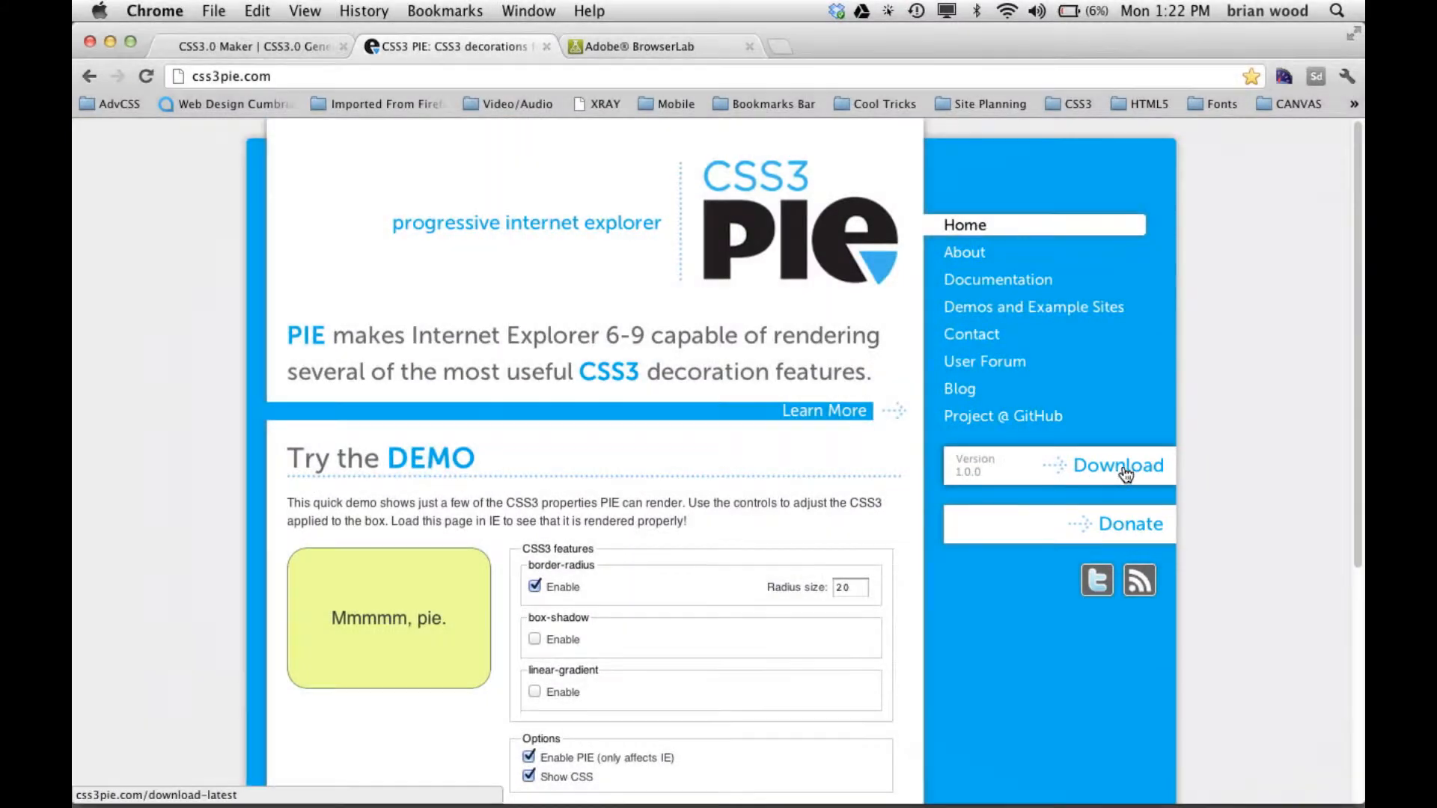
mouse_move(717, 376)
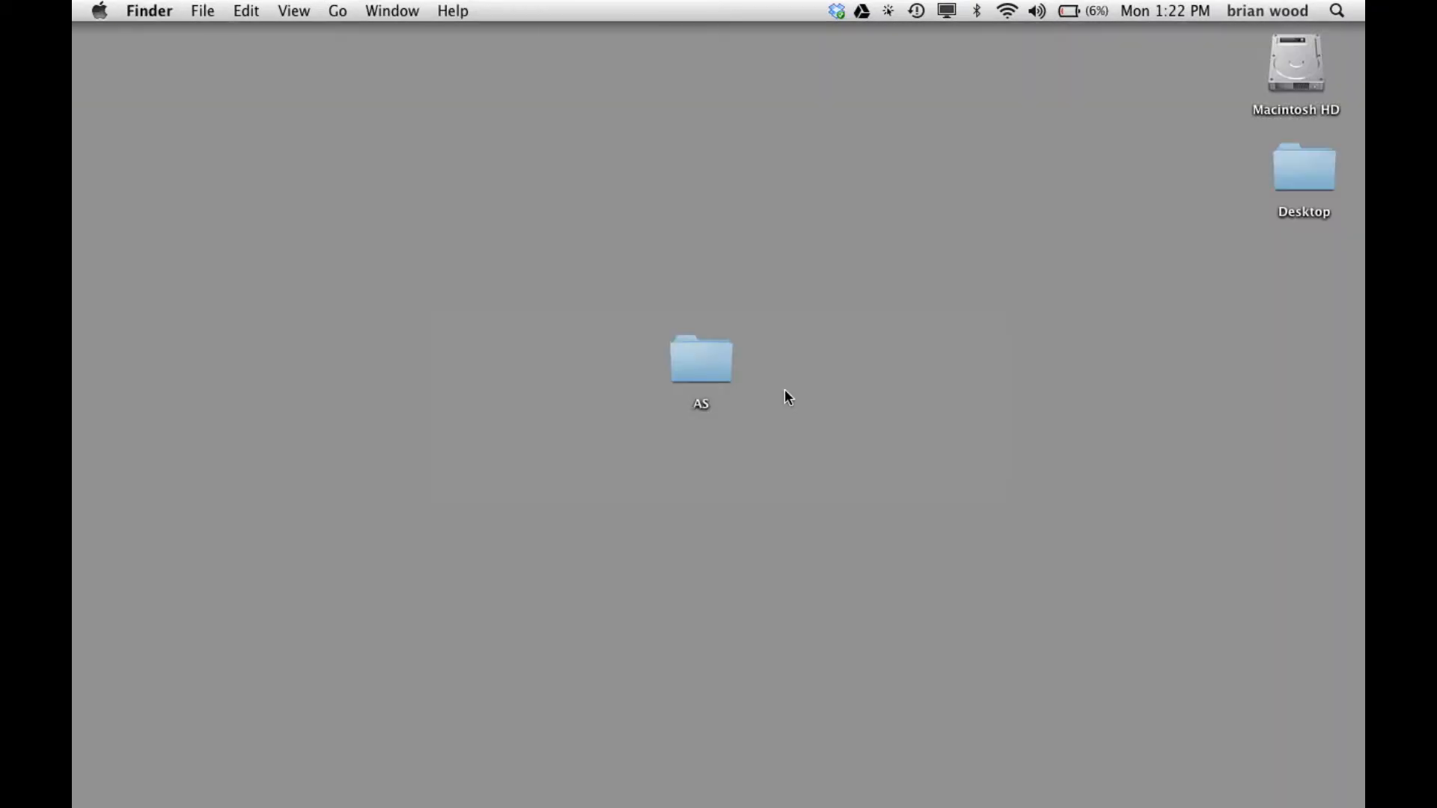
Browse the AS folder in Finder, checking PIE.htc and index.html.
double_click(701, 359)
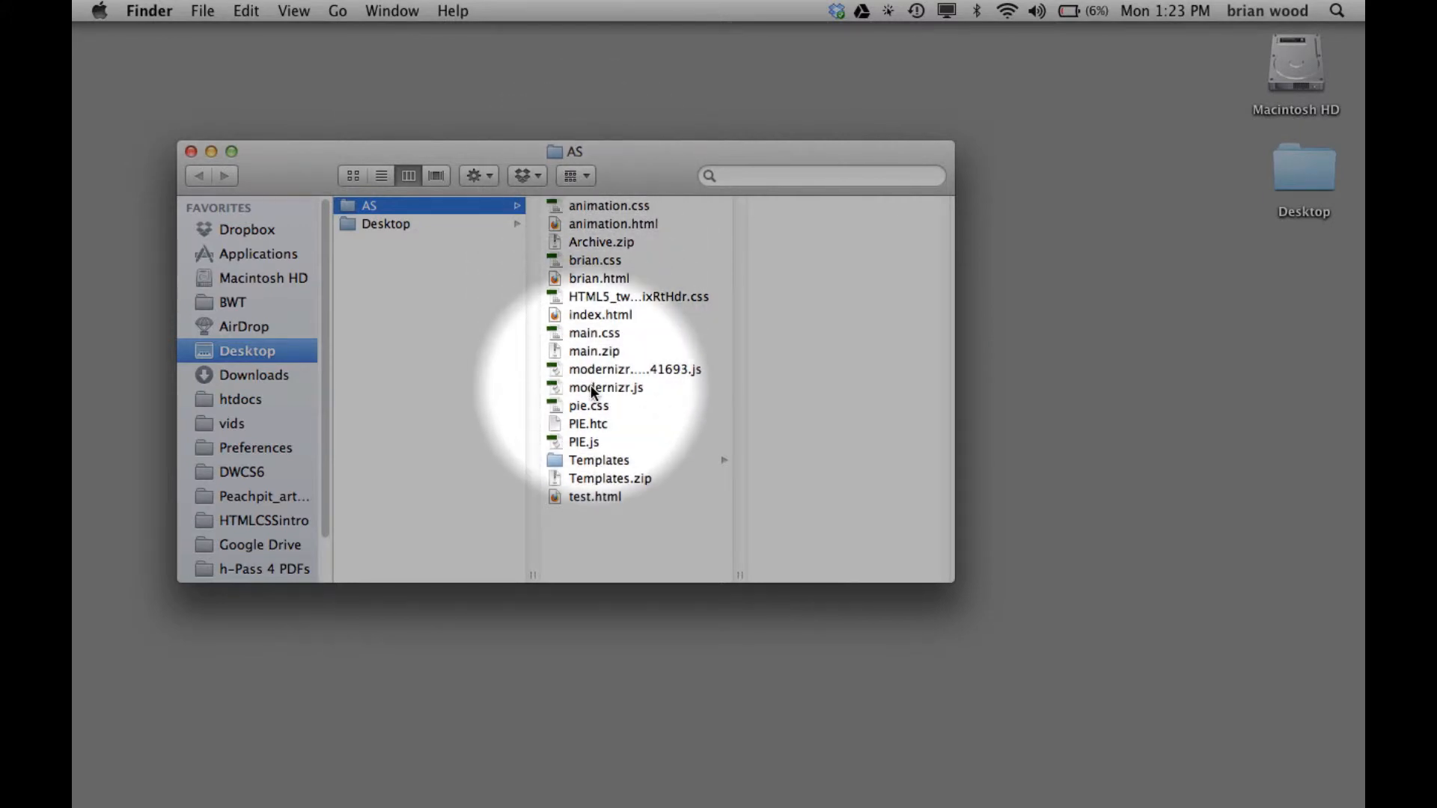
click(585, 423)
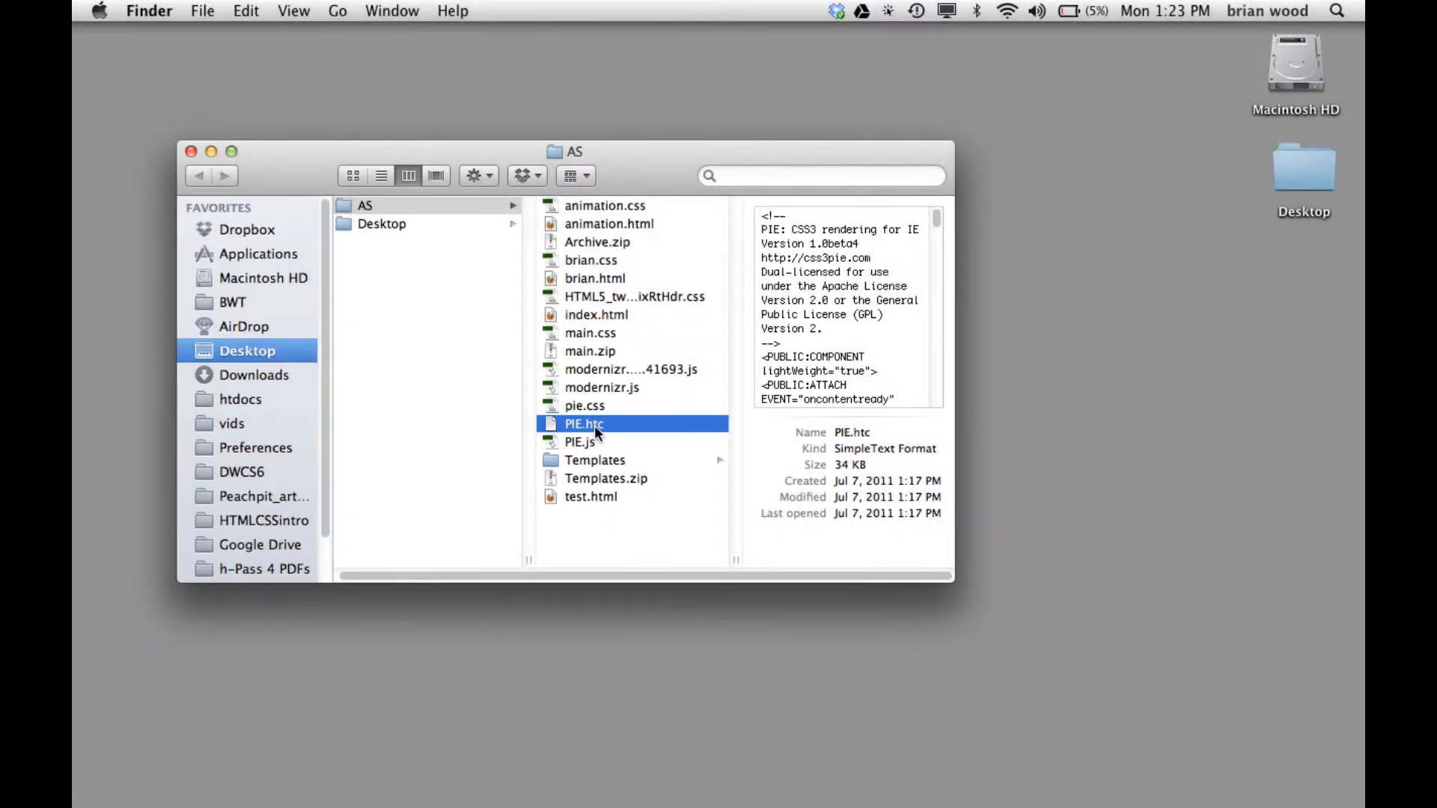
click(597, 314)
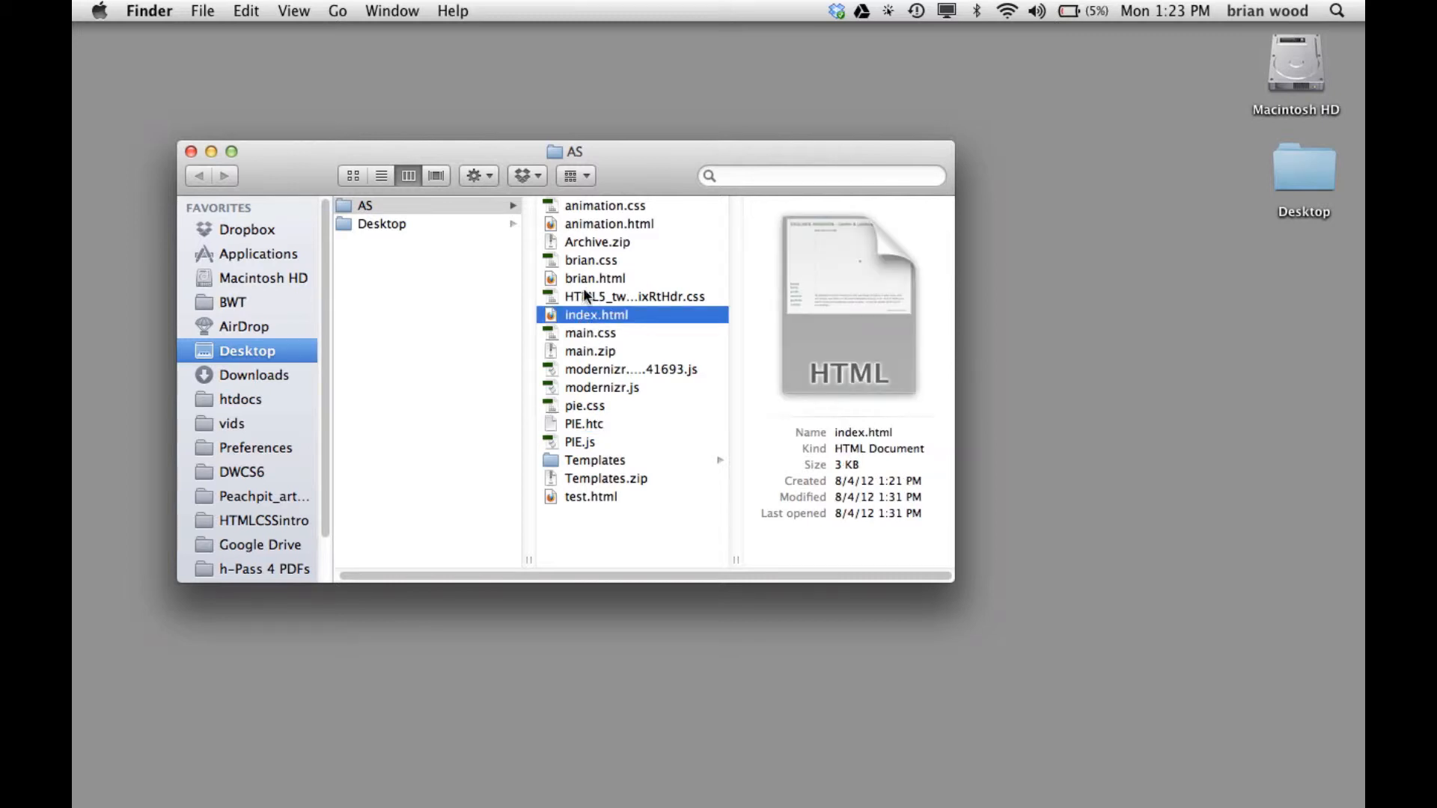
click(609, 224)
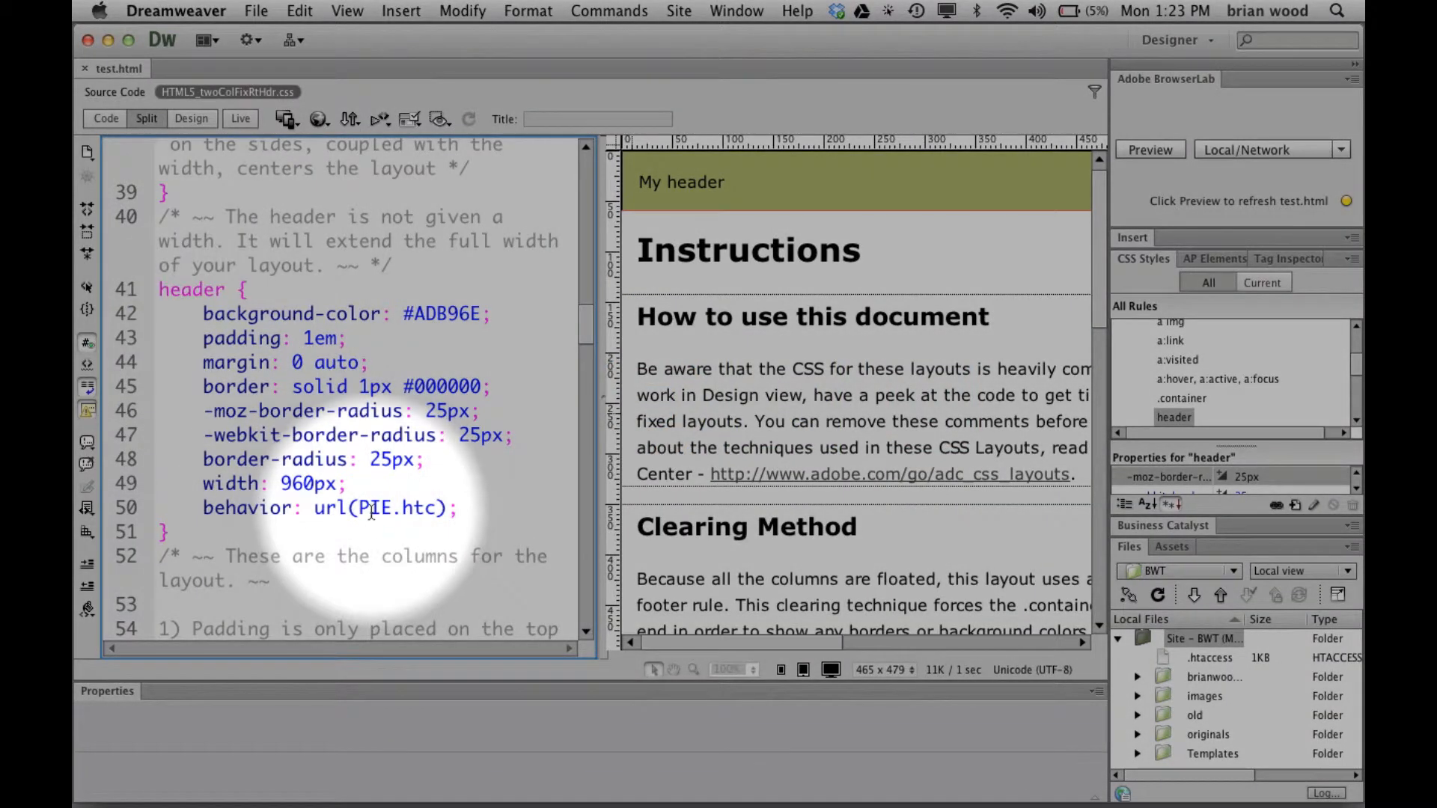
Check the PIE.htc path in the behavior line, then preview test.html in Adobe BrowserLab.
double_click(392, 508)
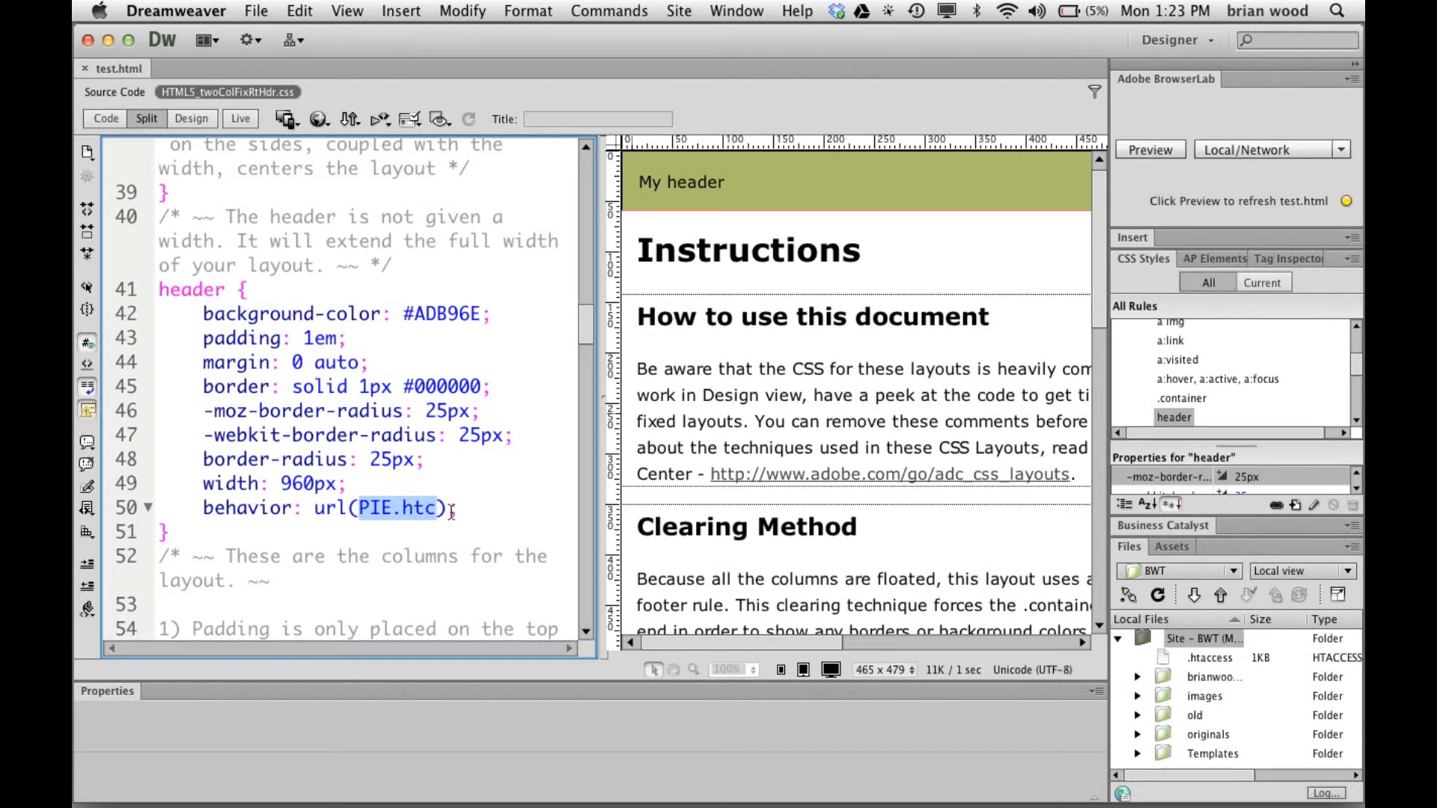
mouse_move(449, 508)
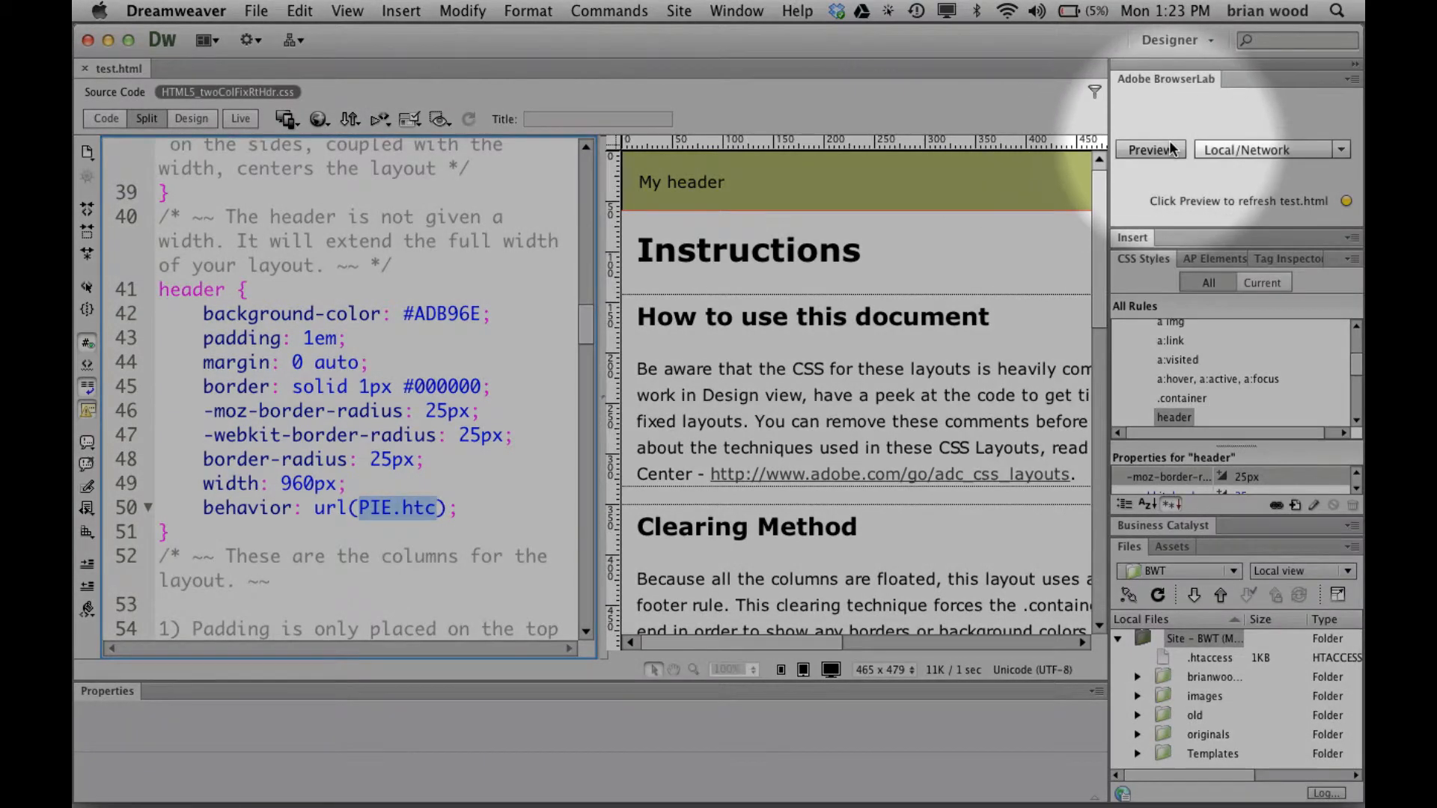
click(1151, 149)
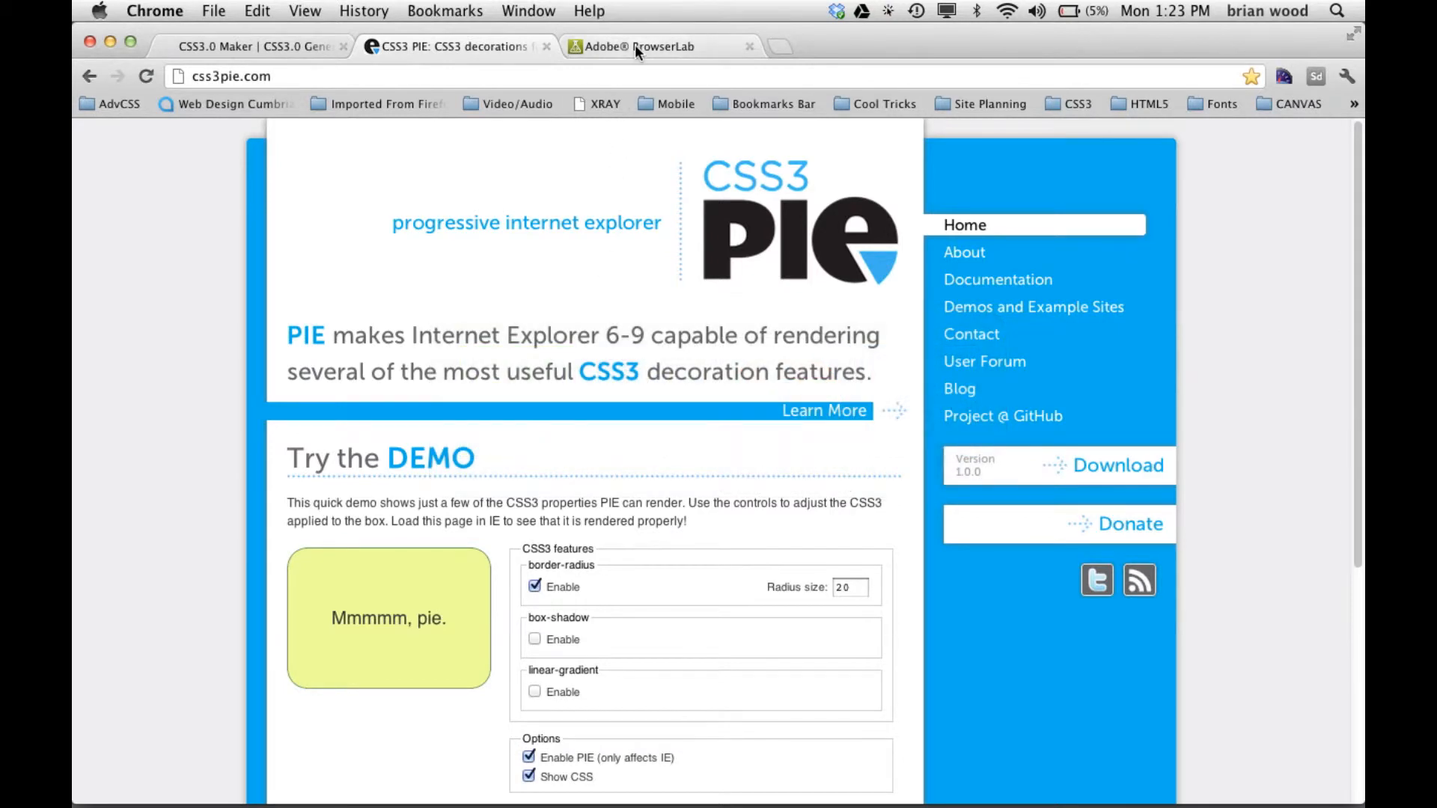
Compare test.html in BrowserLab against Internet Explorer 8.0 - Windows in the right pane.
click(638, 46)
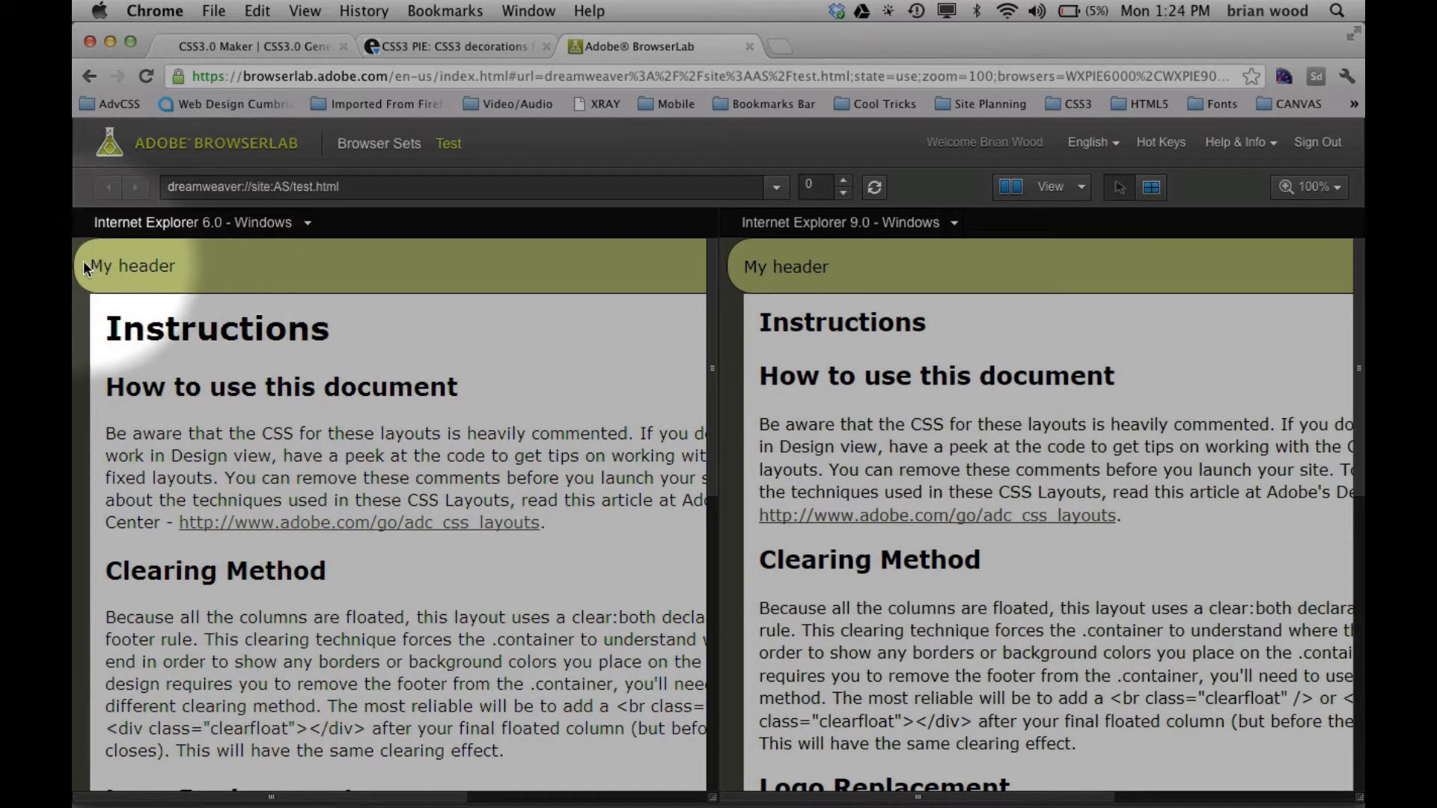
mouse_move(849, 227)
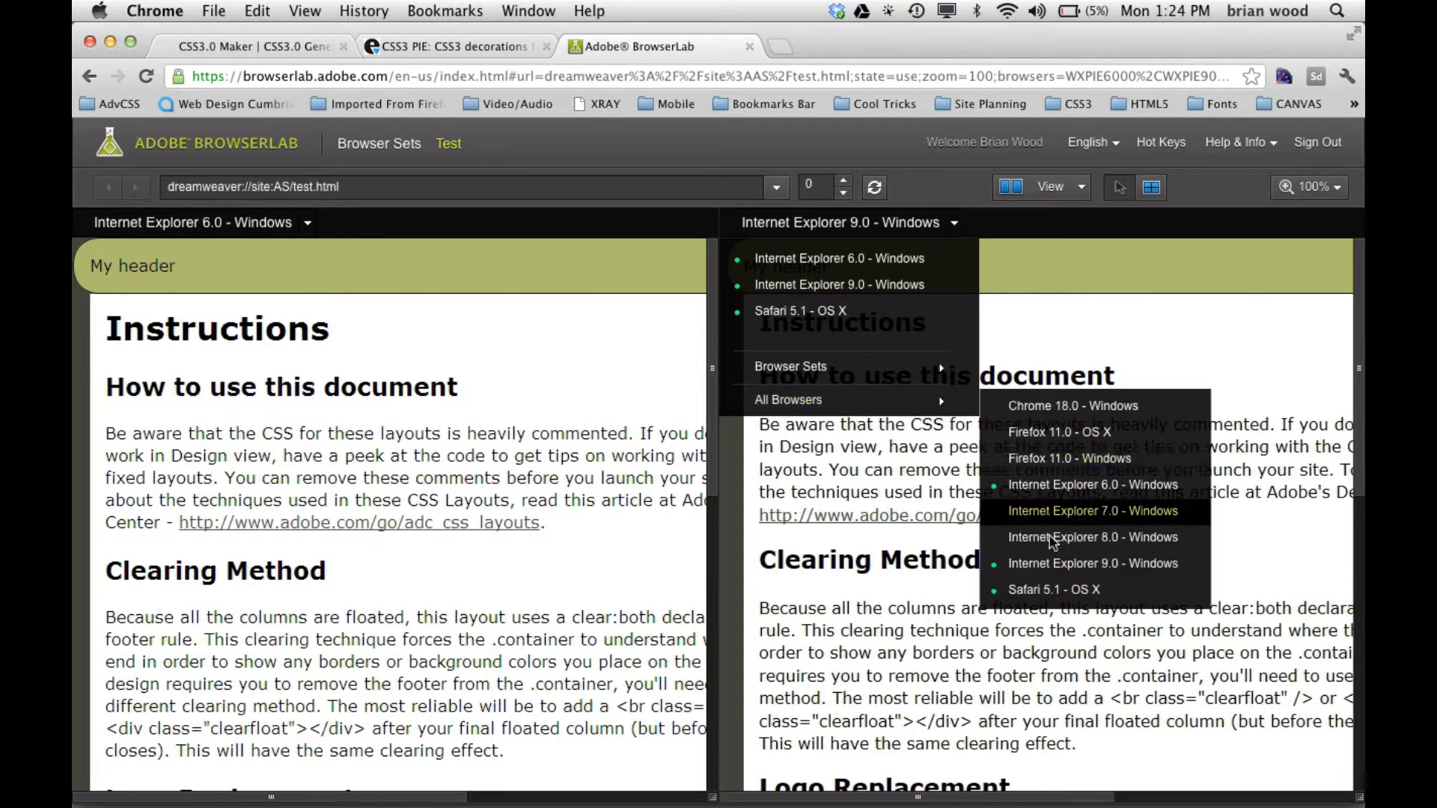
click(1093, 538)
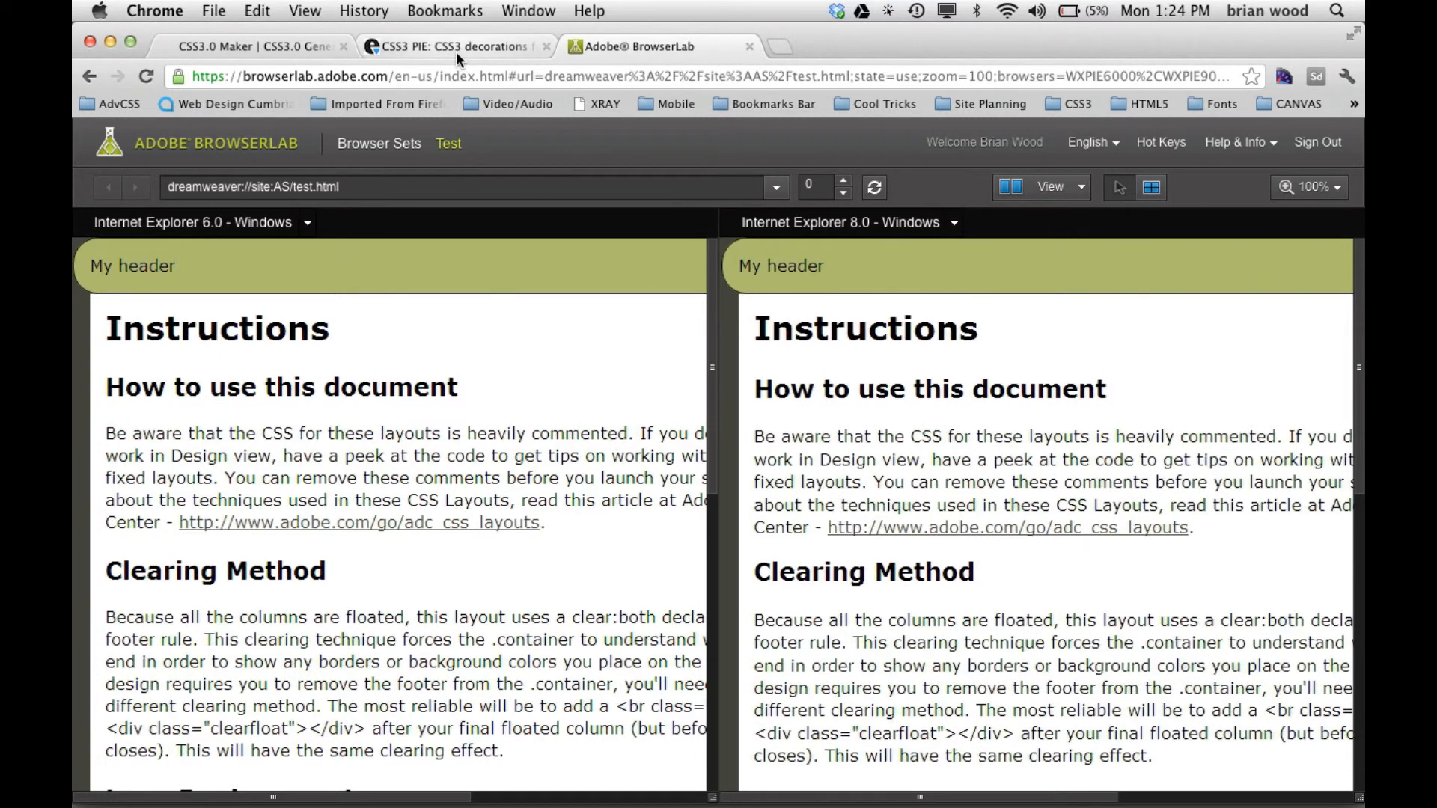
mouse_move(490, 404)
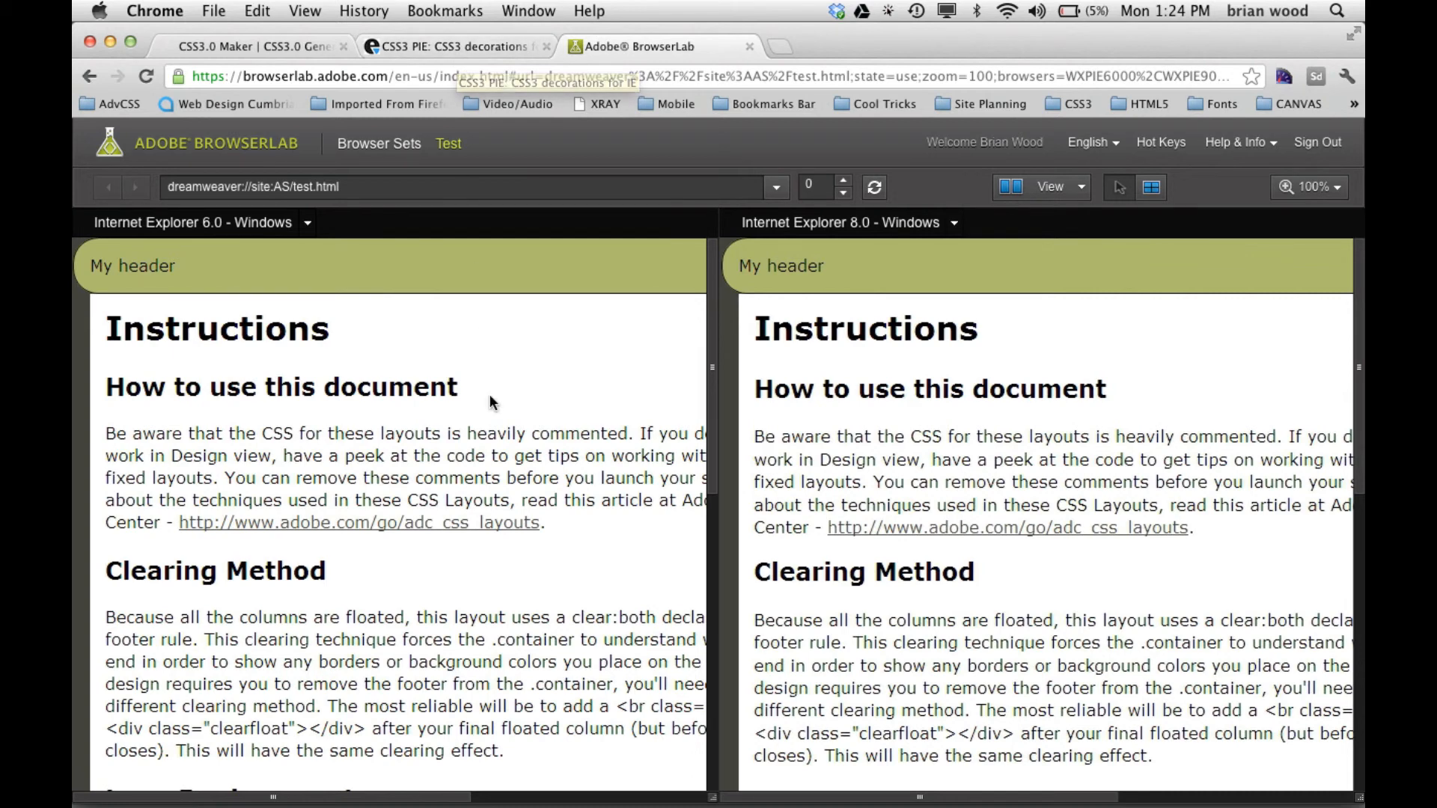